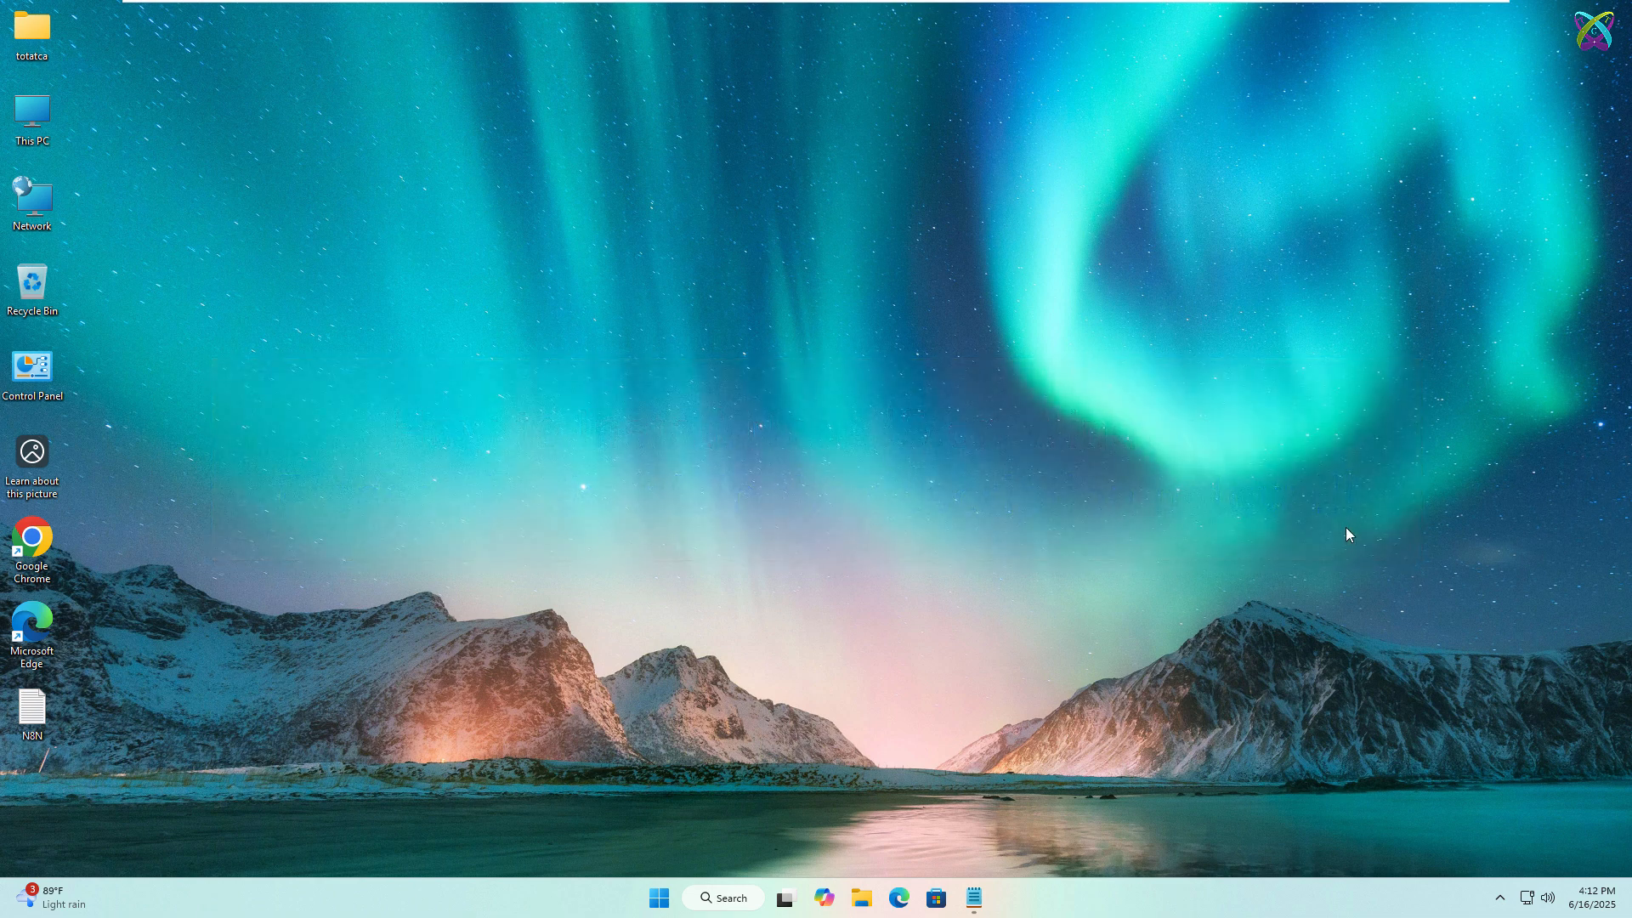
- Search the Start menu for 'cmd' to find Command Prompt
{"action": "left_click", "coordinate": [657, 898]}
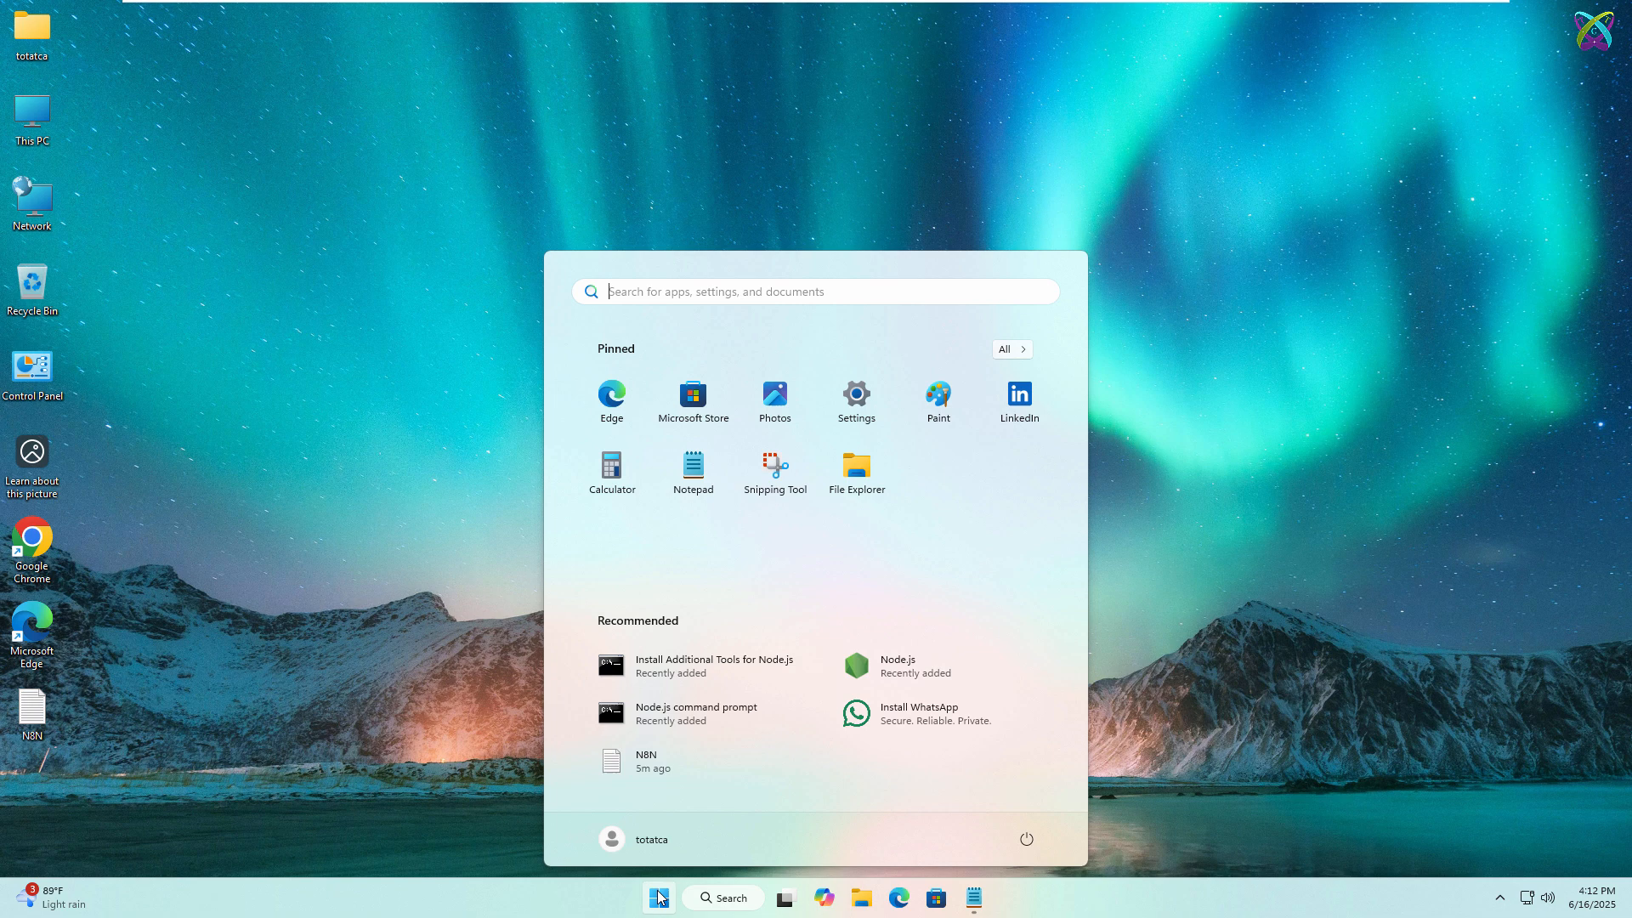
{"action": "type", "text": "cmd"}
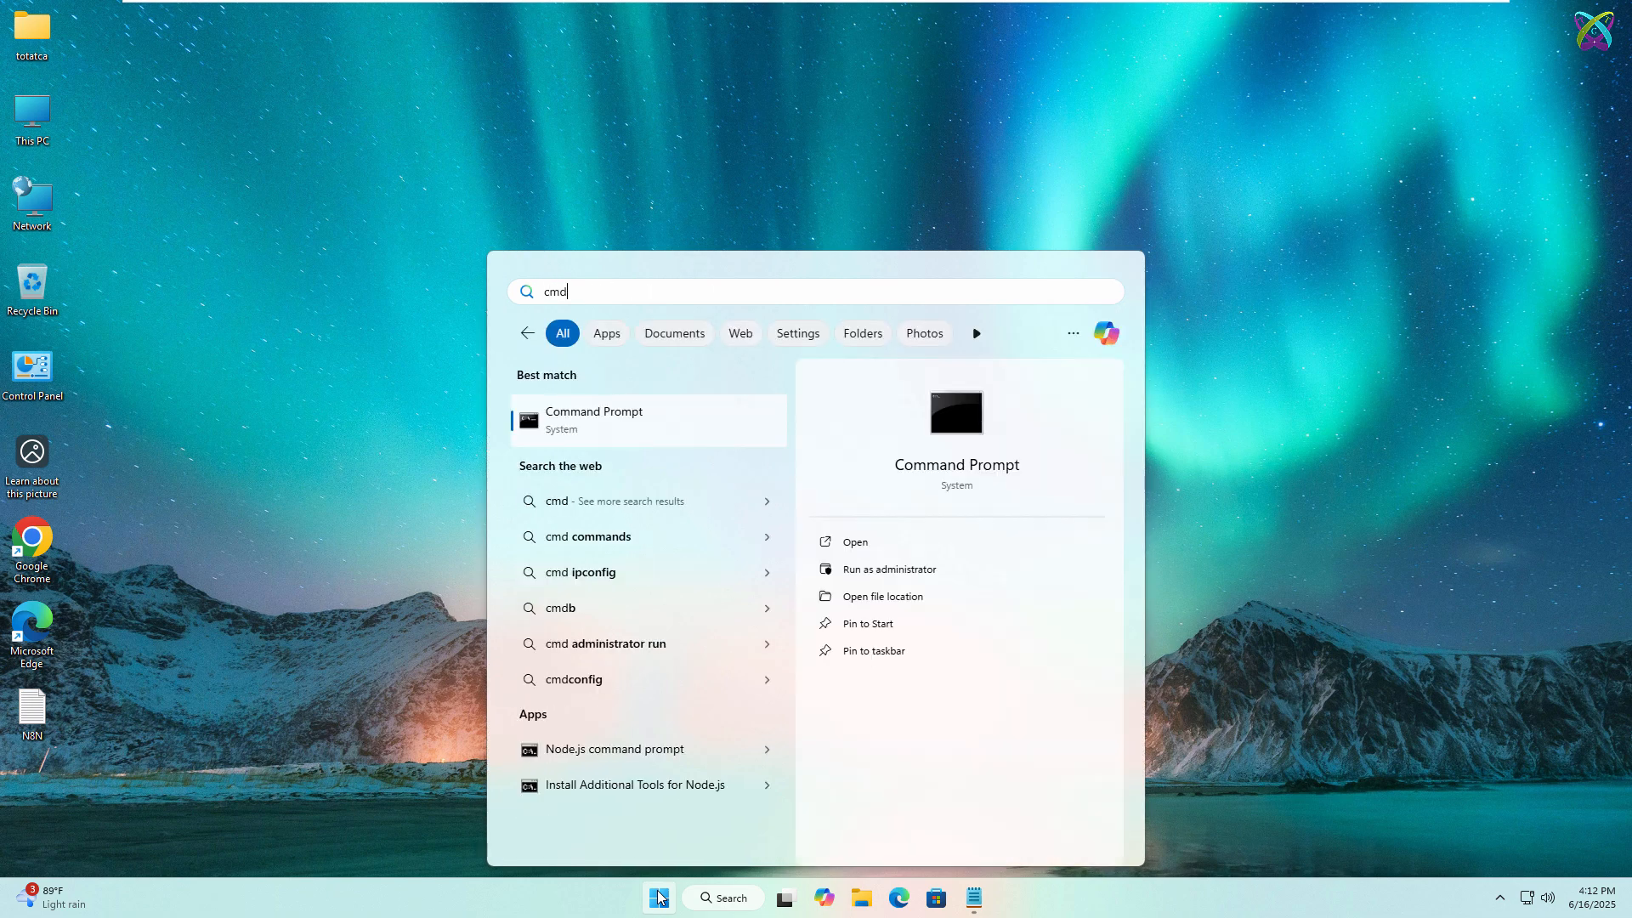
{"action": "mouse_move", "coordinate": [1005, 570]}
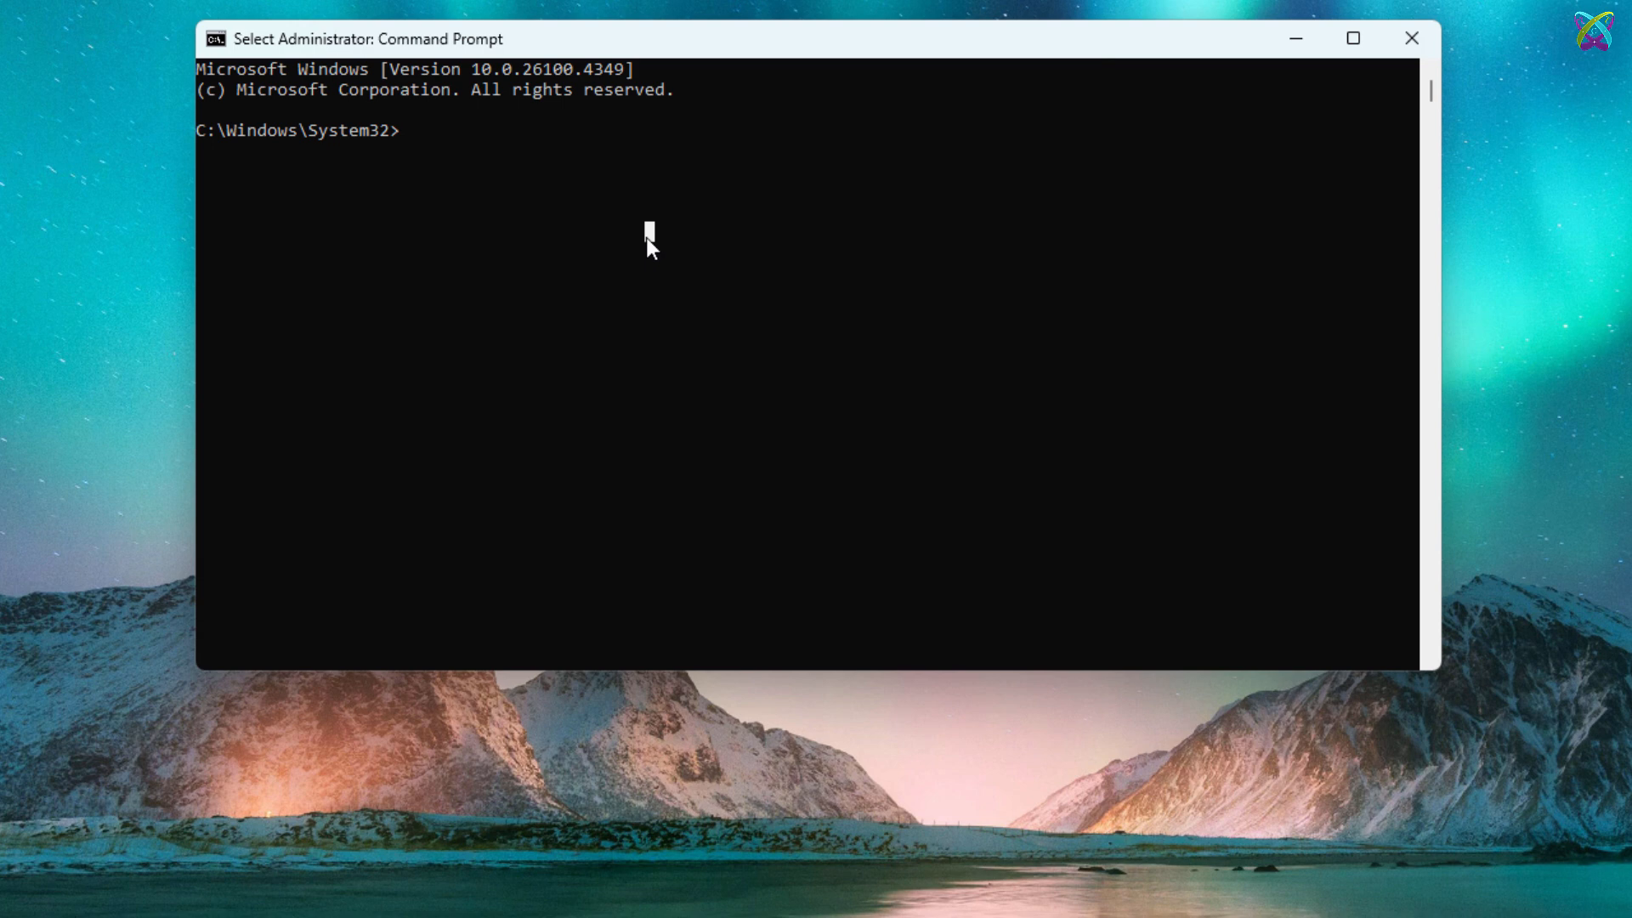
- Check the Node.js version with 'node -v' (v22.16.0), then begin an npm command
{"action": "type", "text": "node -v"}
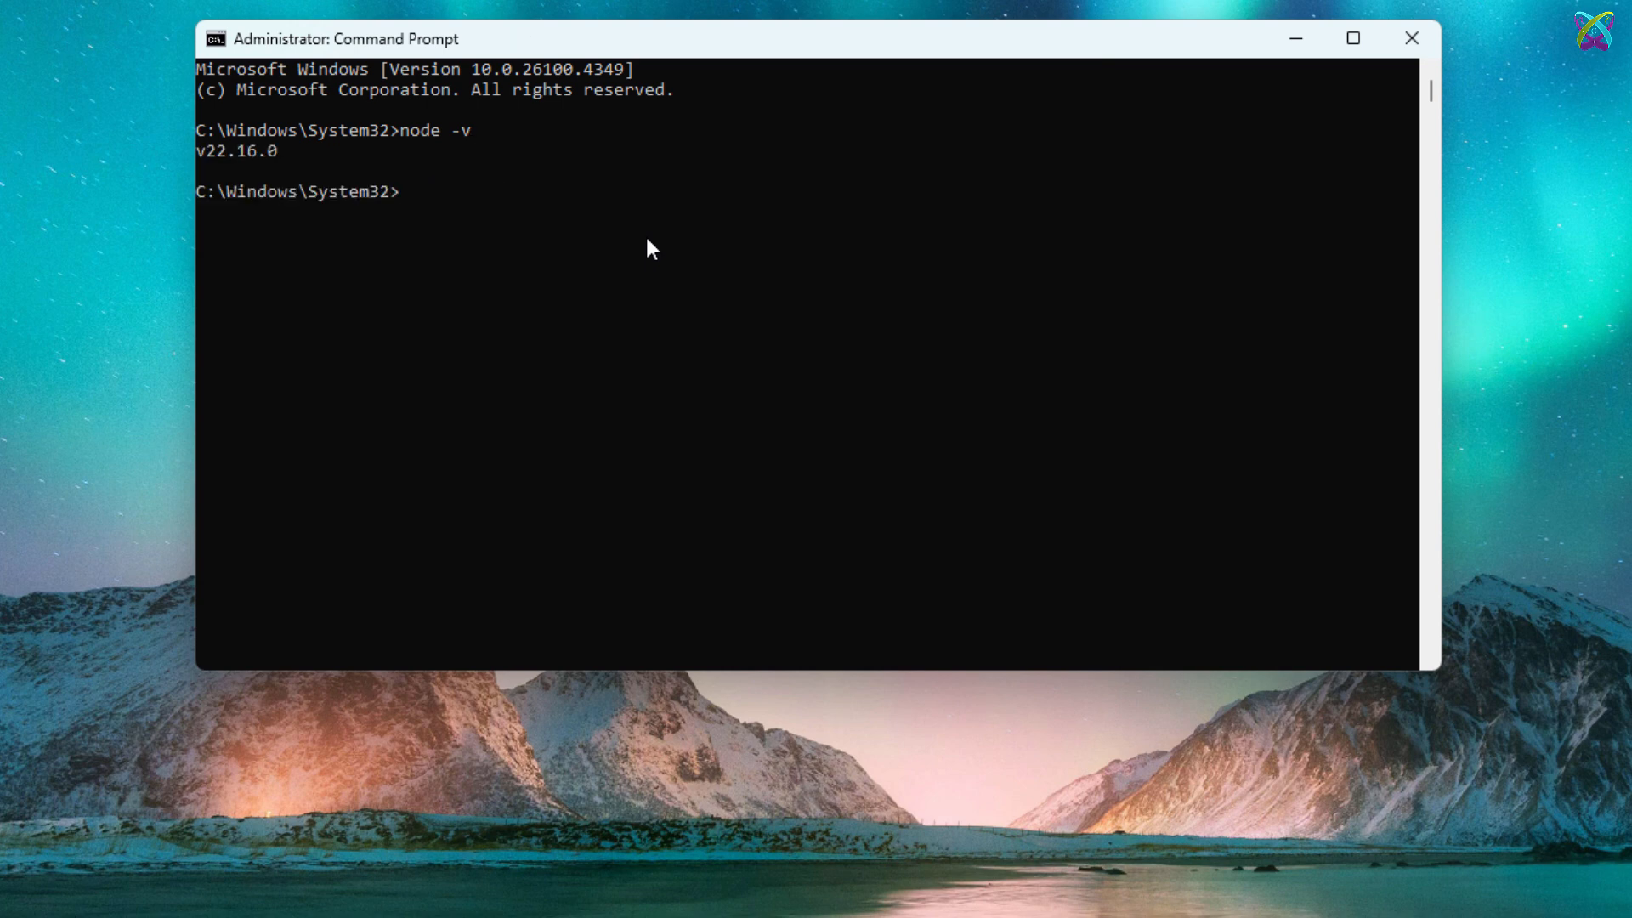
{"action": "type", "text": "np"}
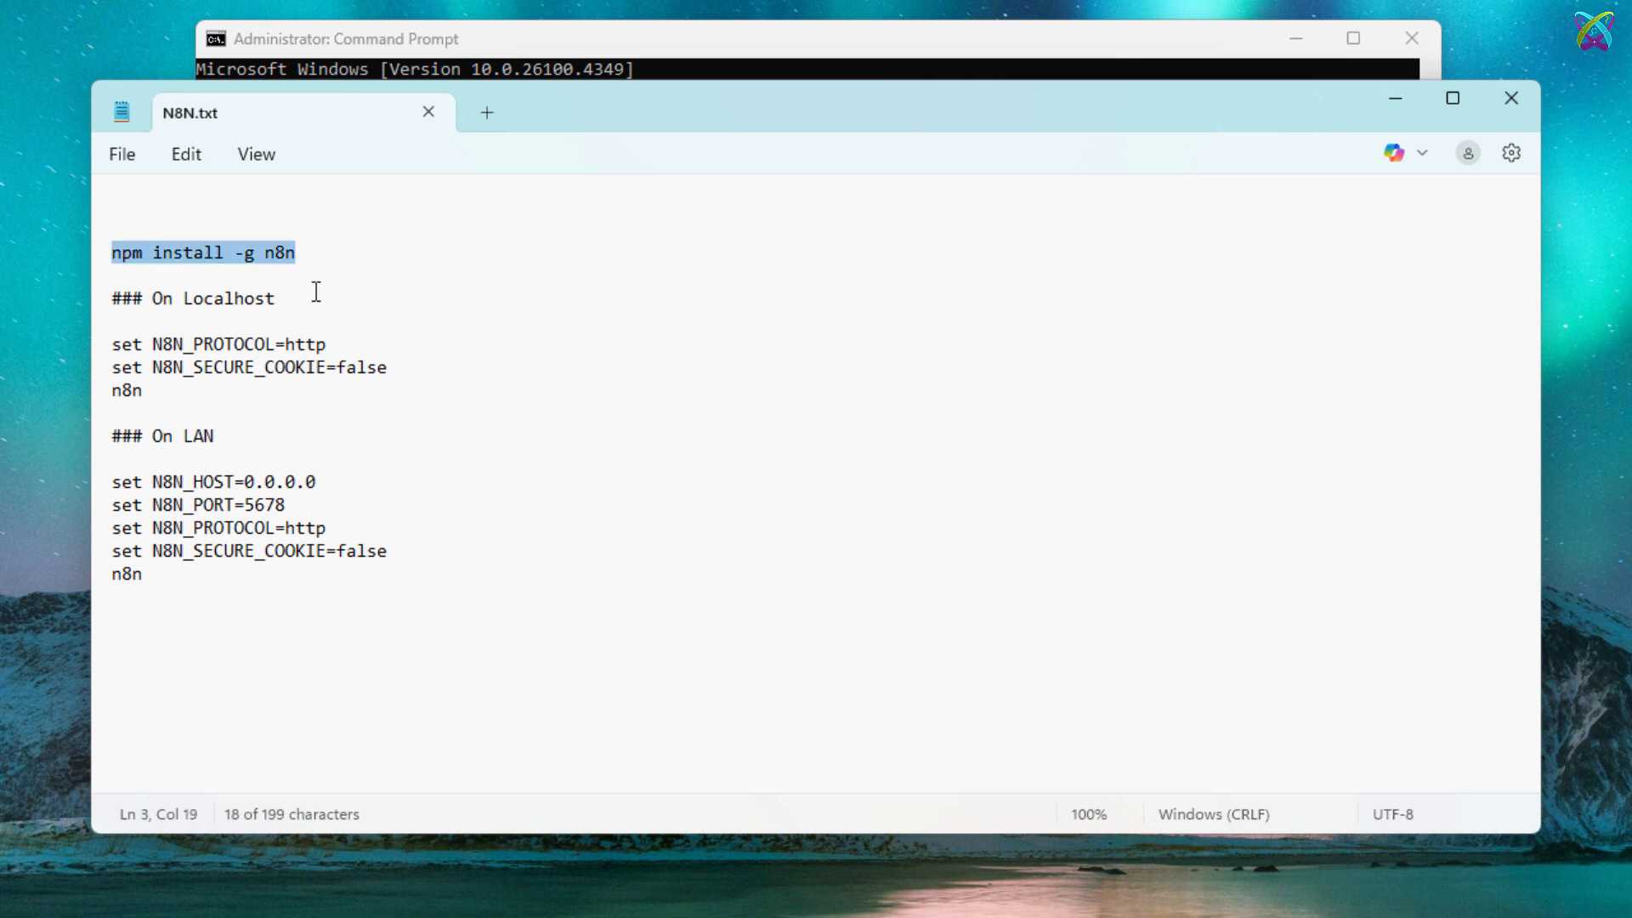
{"action": "mouse_move", "coordinate": [697, 49]}
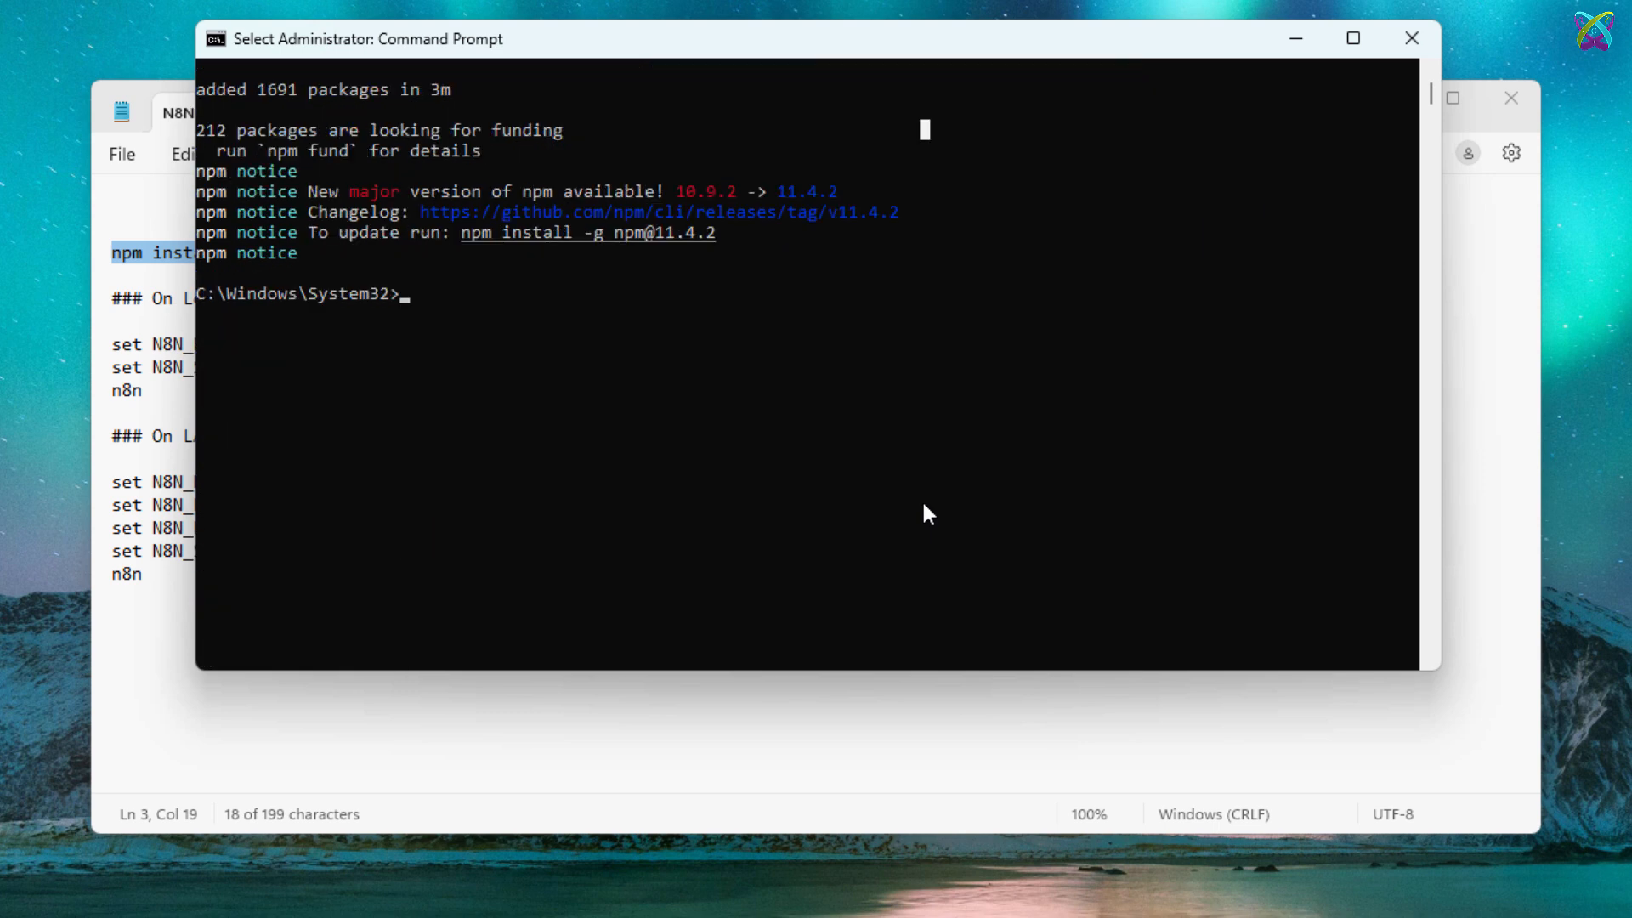
- Confirm n8n reports version 1.97.1 with 'n8n -v', then type 'n8n'
{"action": "type", "text": "n8n -v"}
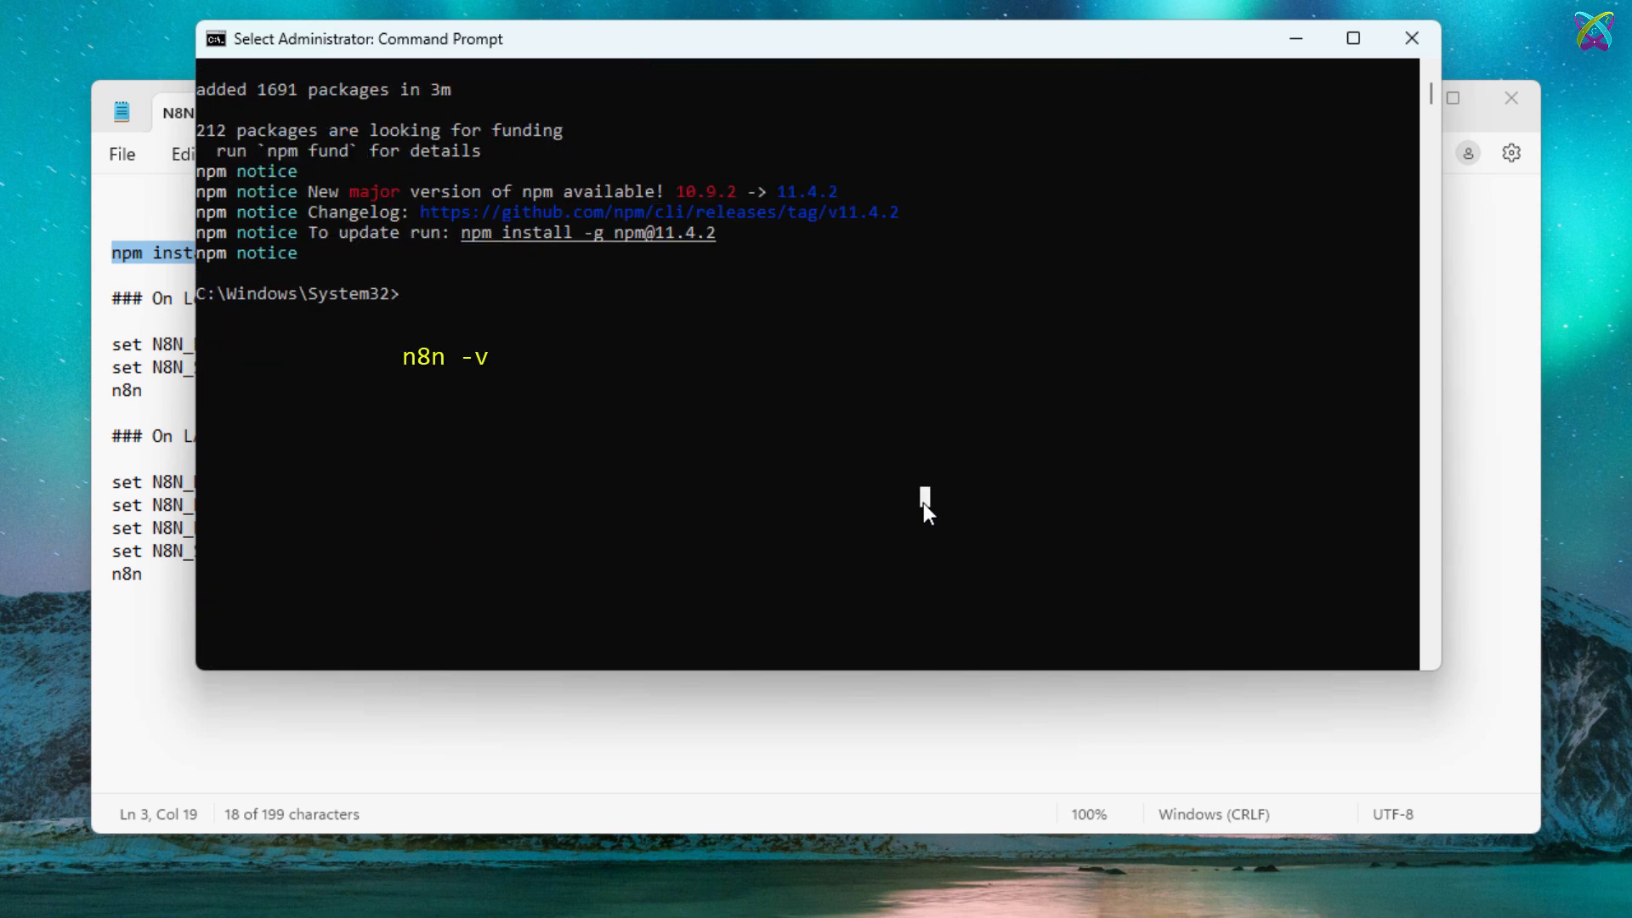
{"action": "type", "text": "n8n -"}
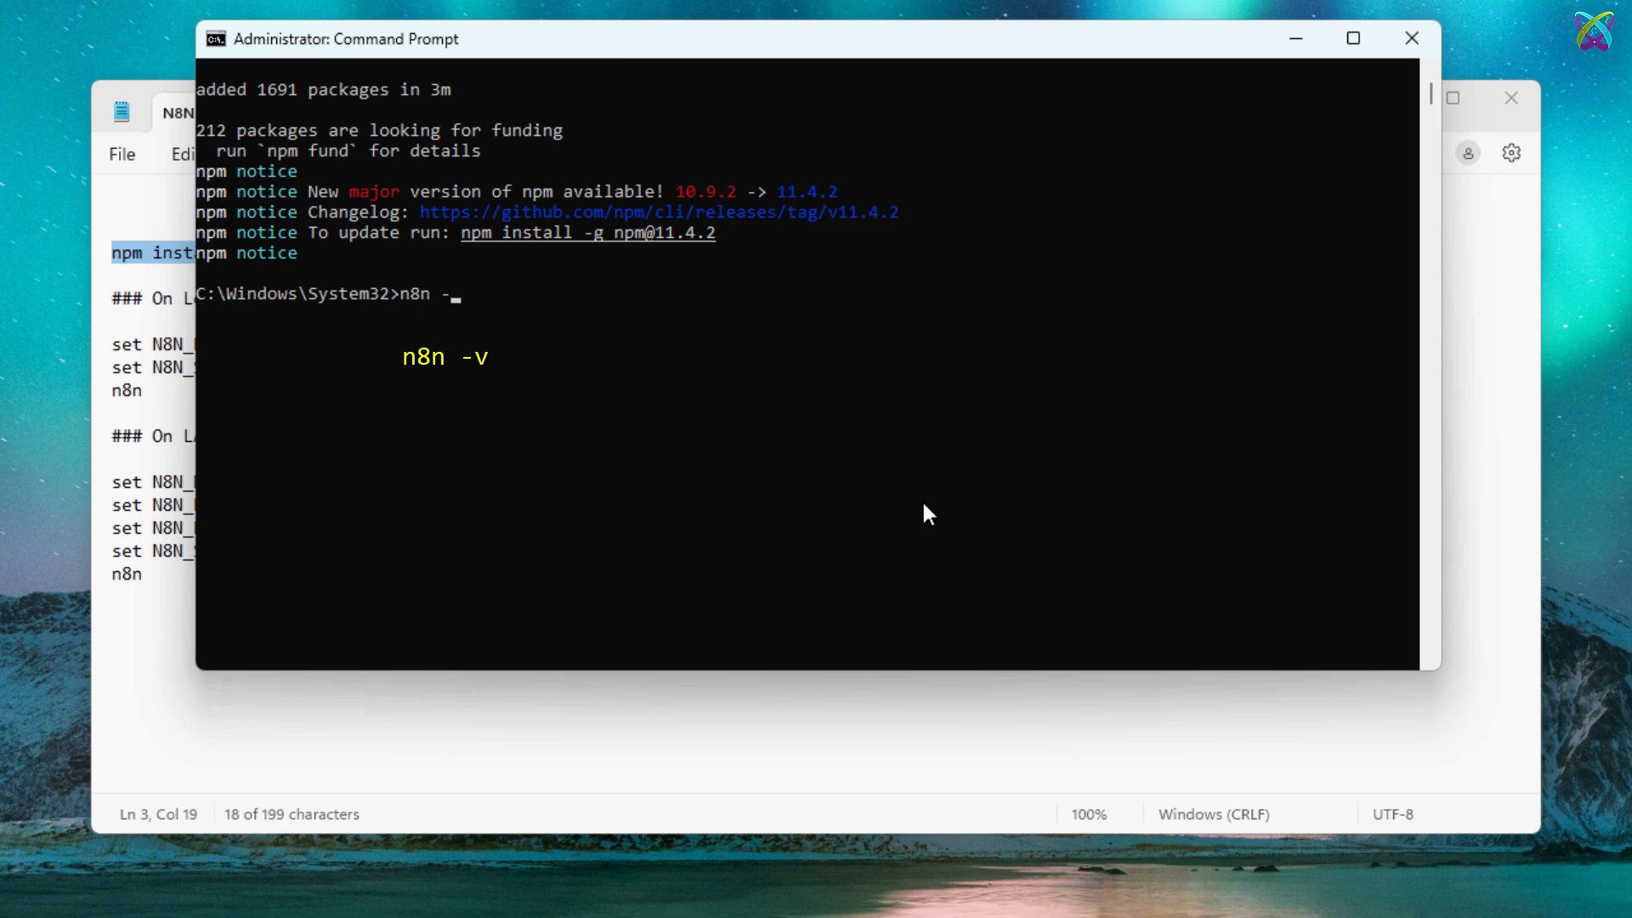
{"action": "type", "text": "v"}
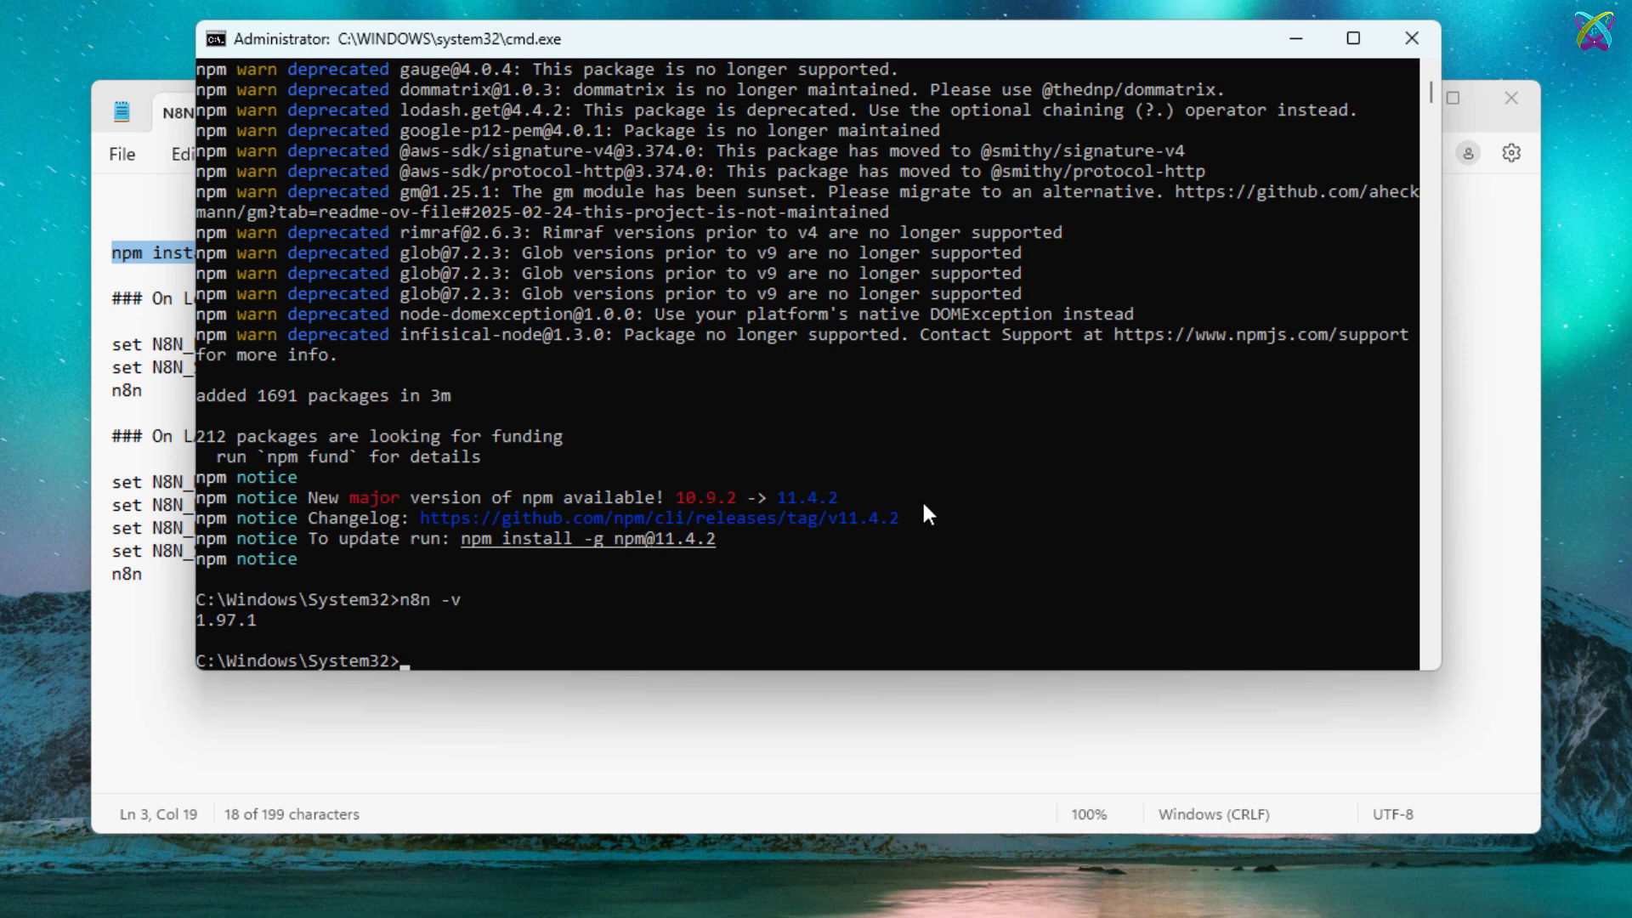
{"action": "type", "text": "n8n"}
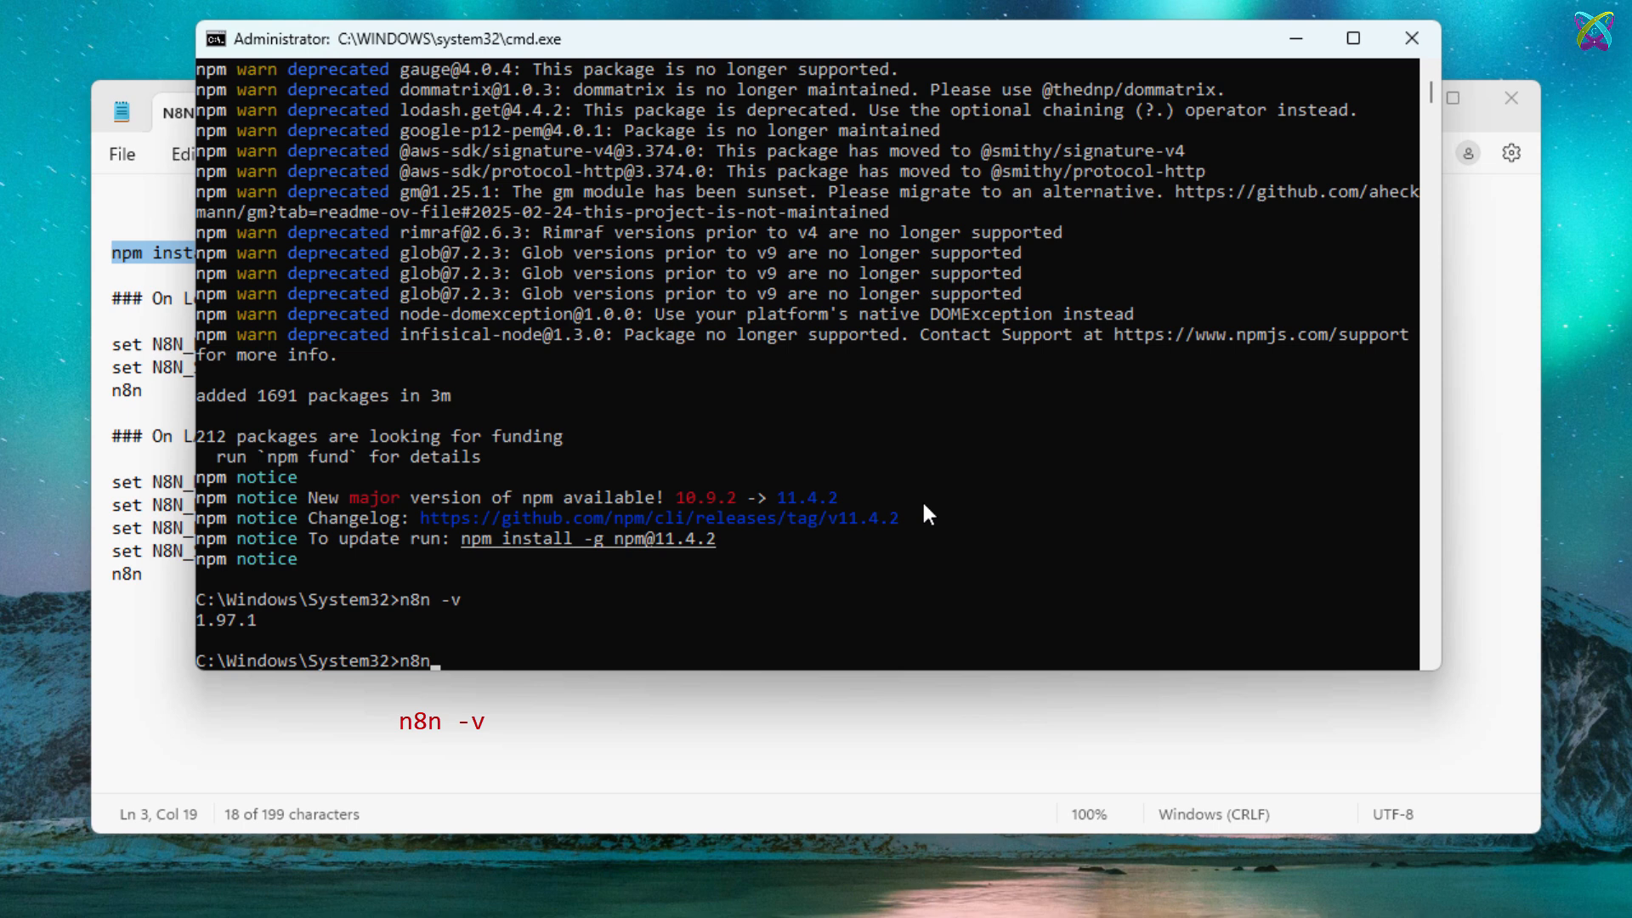
- Launch the n8n server and allow Node.js network access through the Windows firewall
{"action": "key", "text": "enter"}
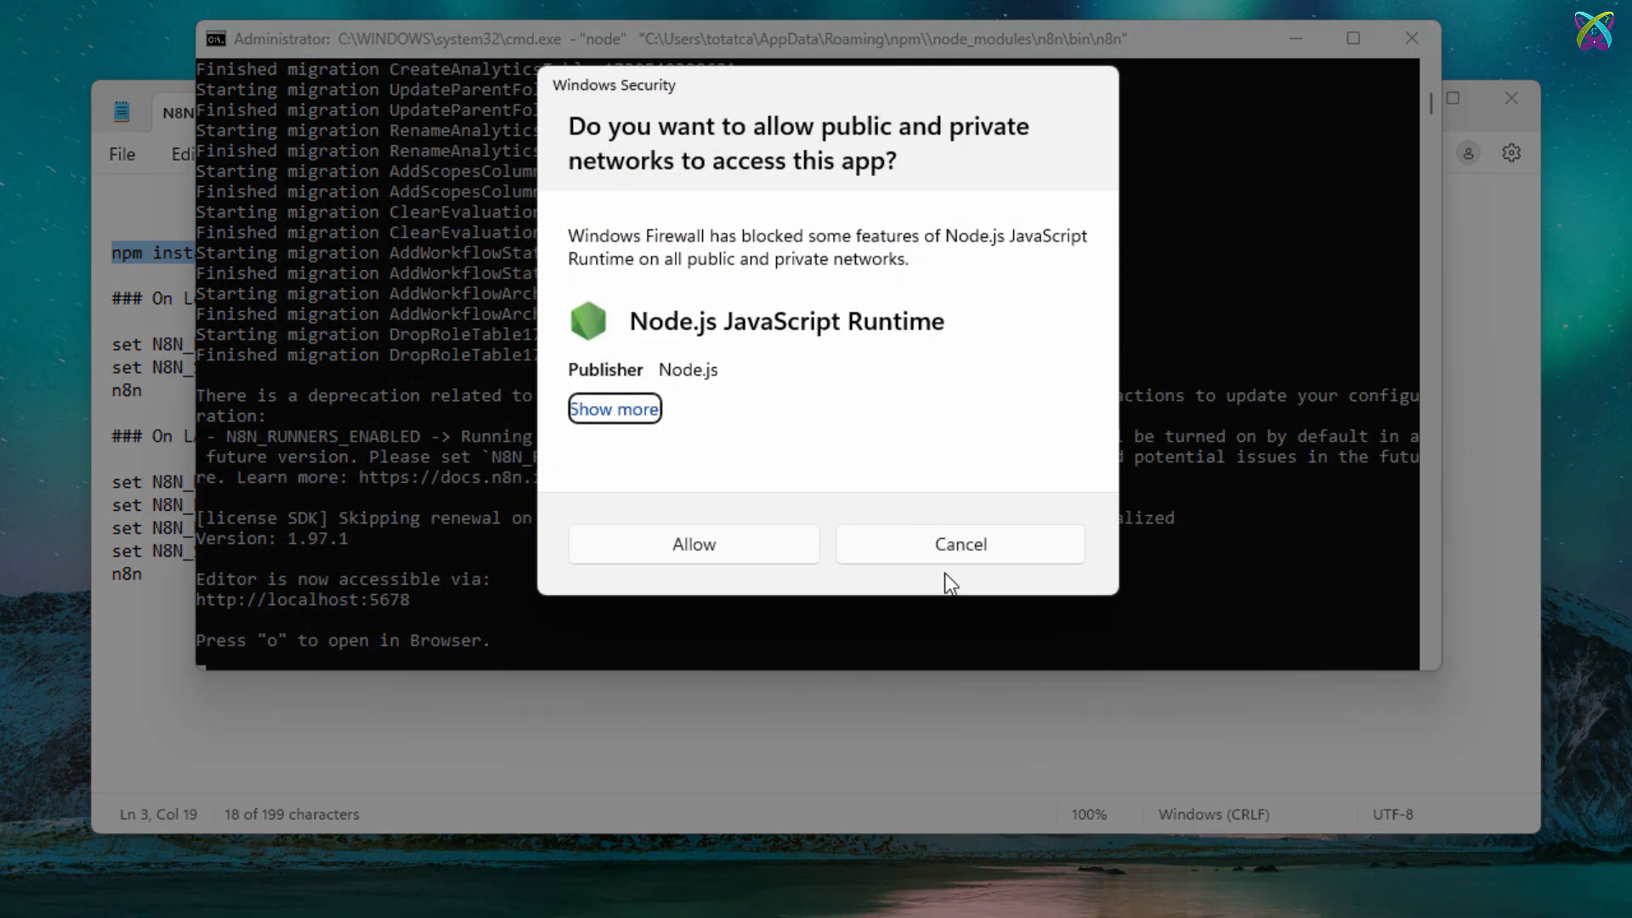
{"action": "mouse_move", "coordinate": [692, 572]}
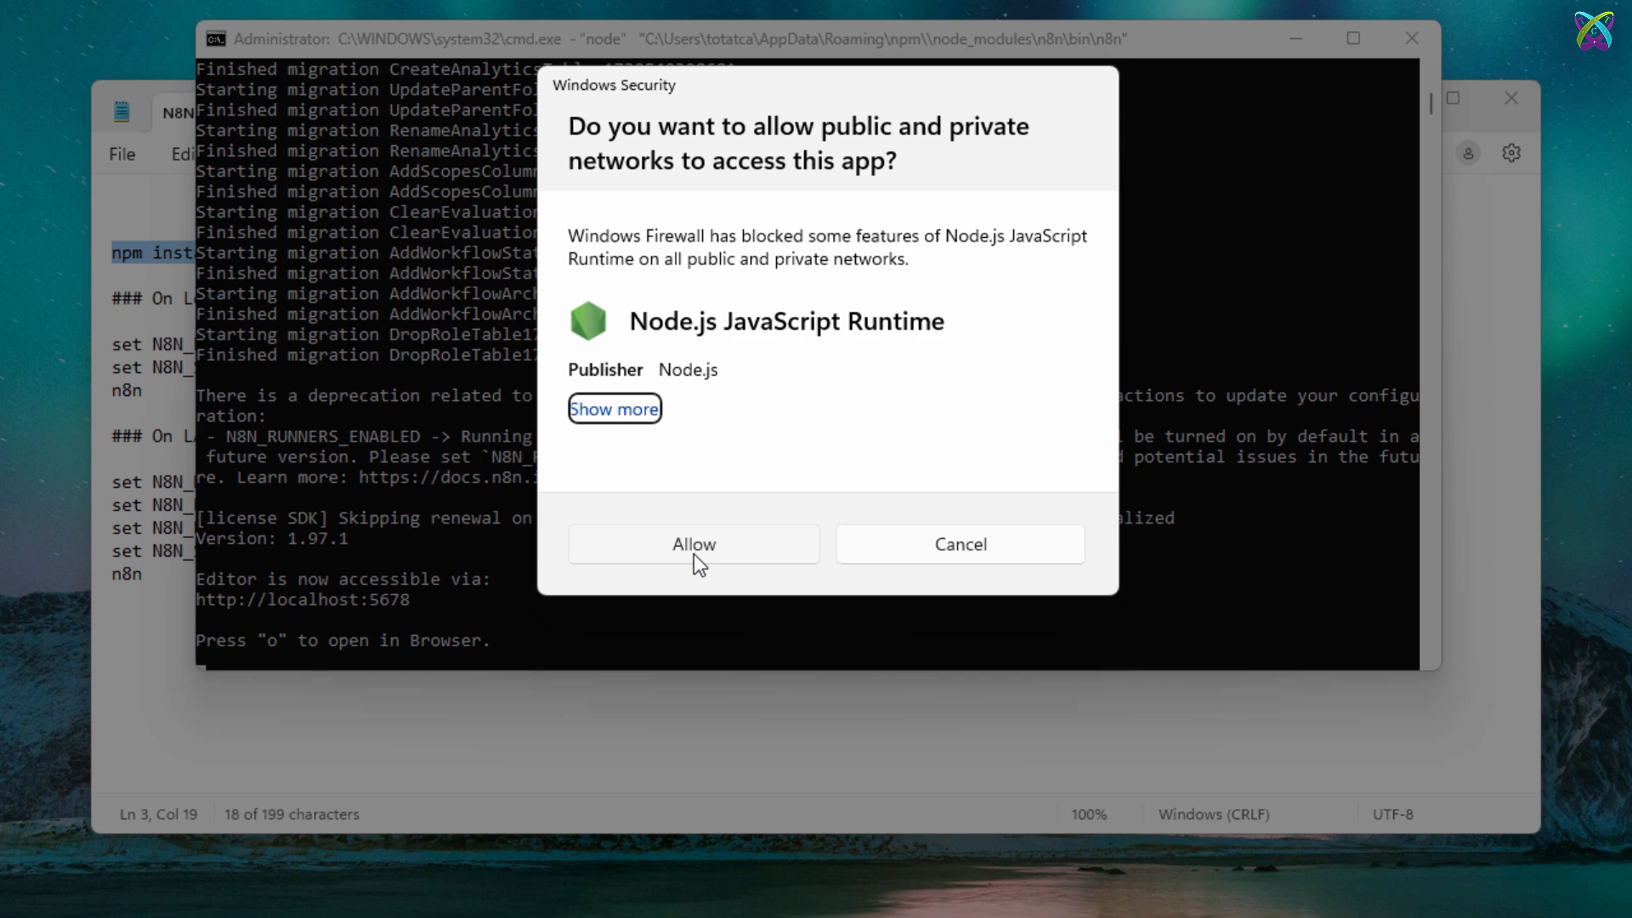
{"action": "left_click", "coordinate": [694, 543]}
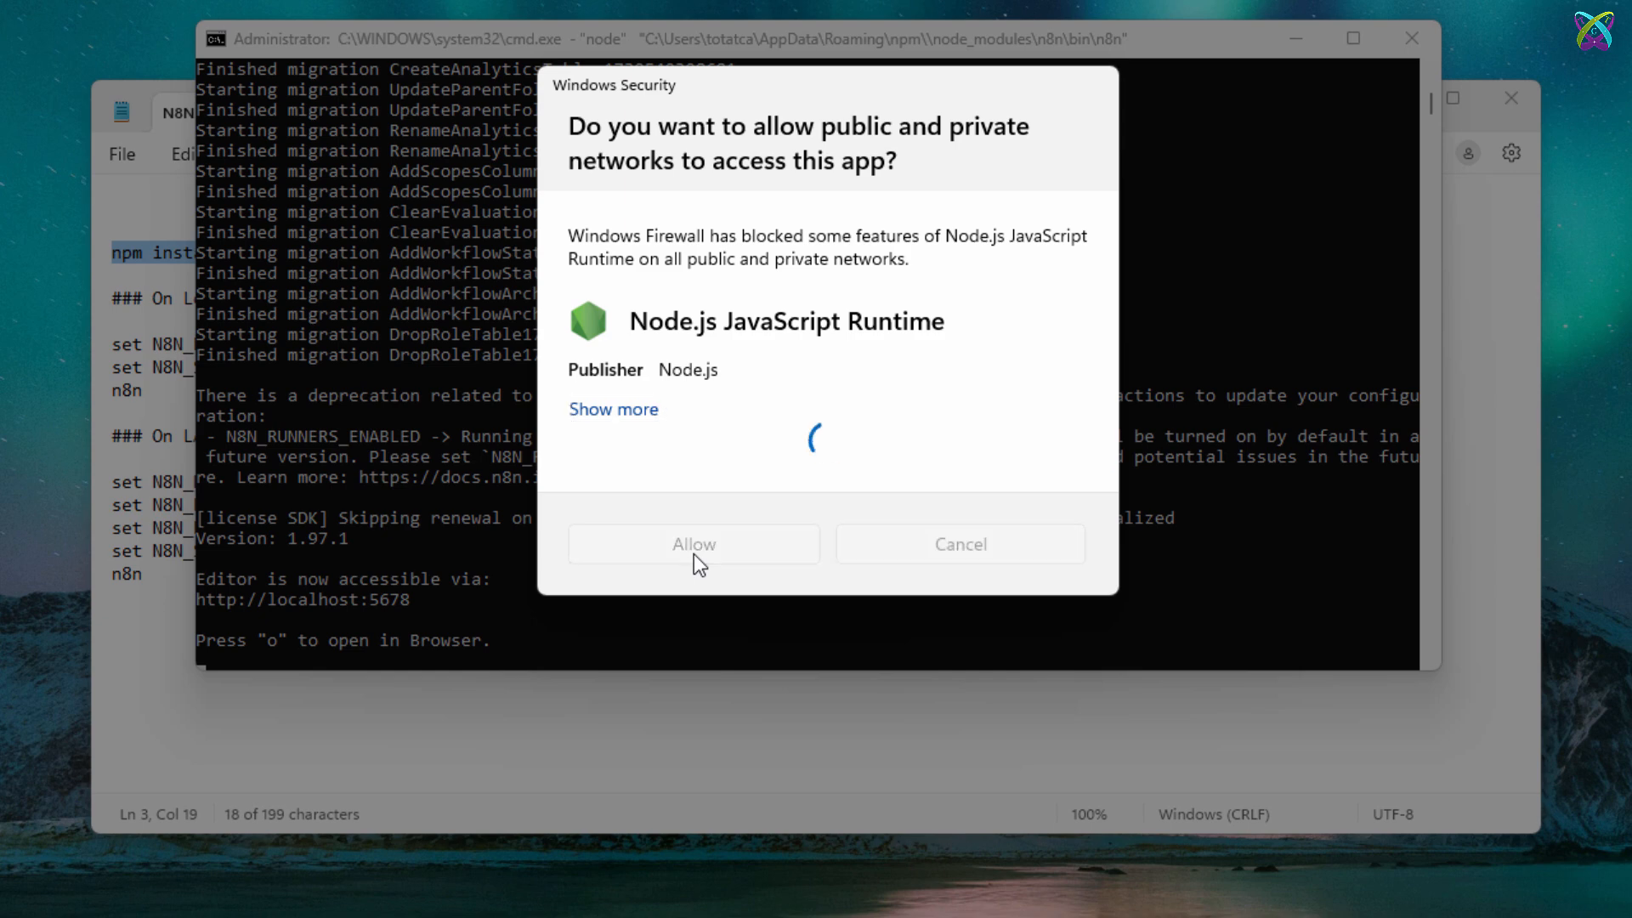
{"action": "left_click", "coordinate": [692, 543]}
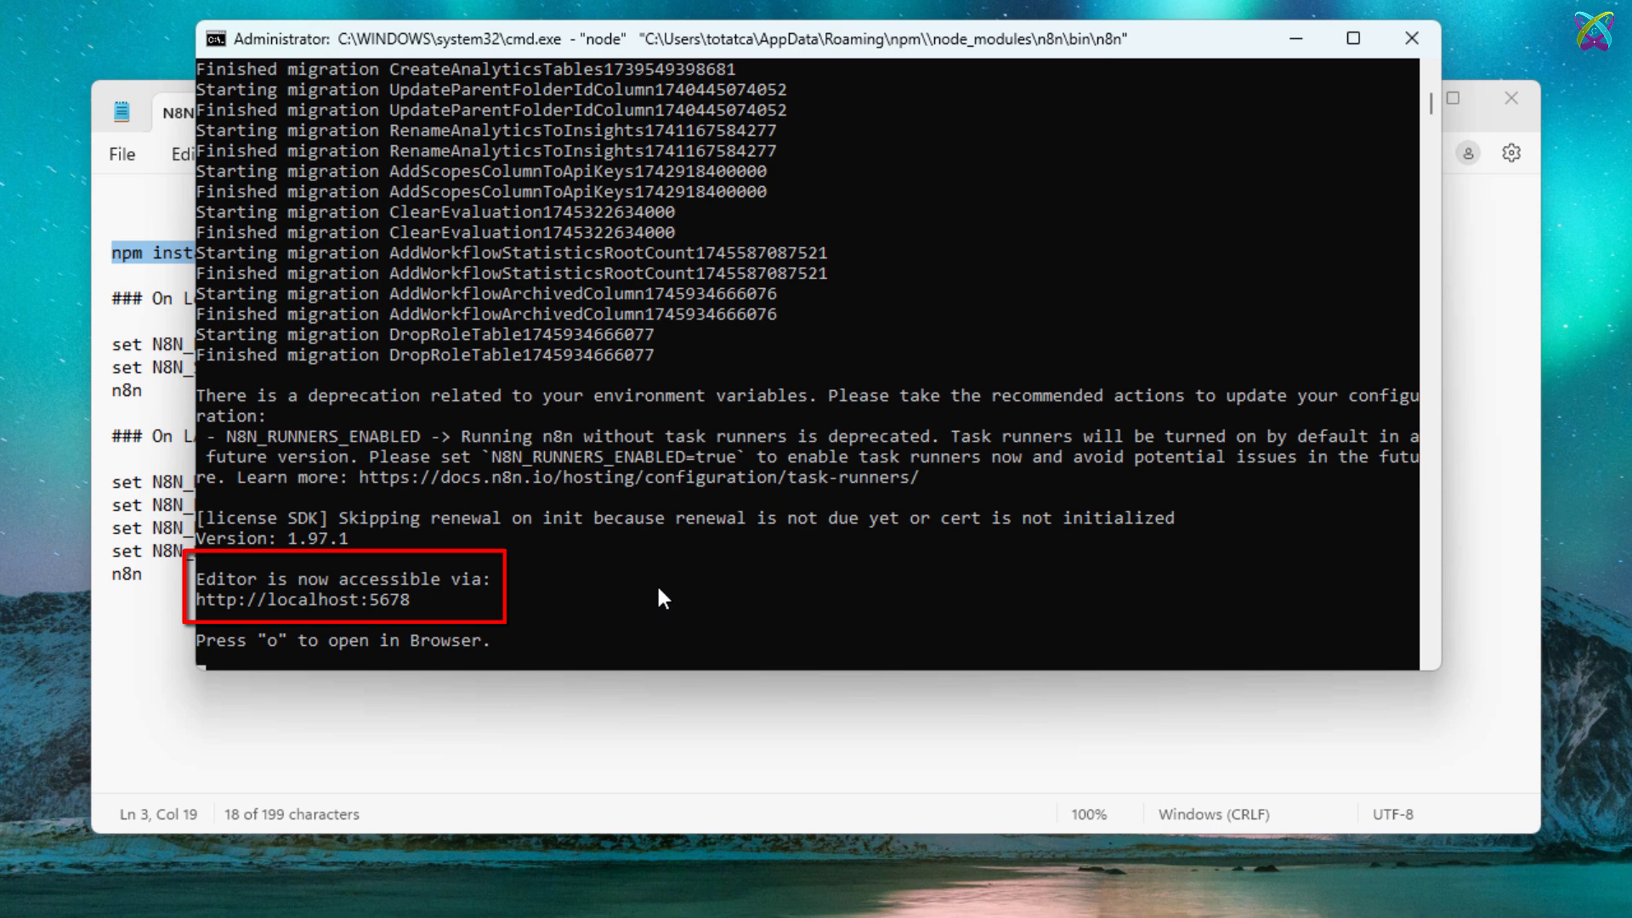
{"action": "mouse_move", "coordinate": [460, 605]}
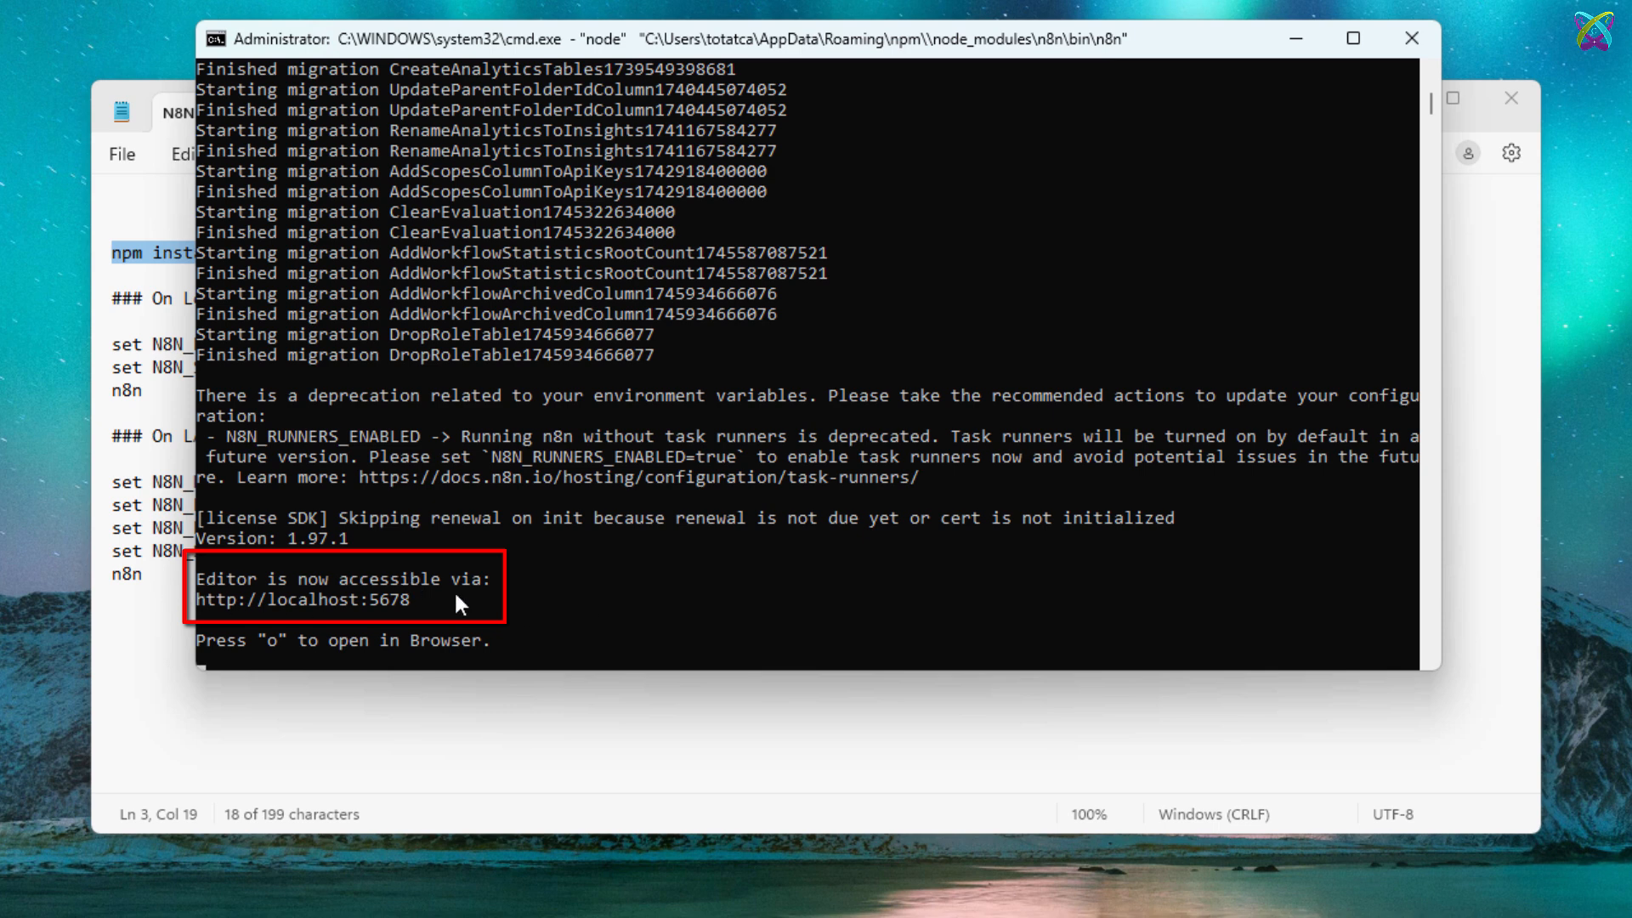
{"action": "mouse_move", "coordinate": [559, 604]}
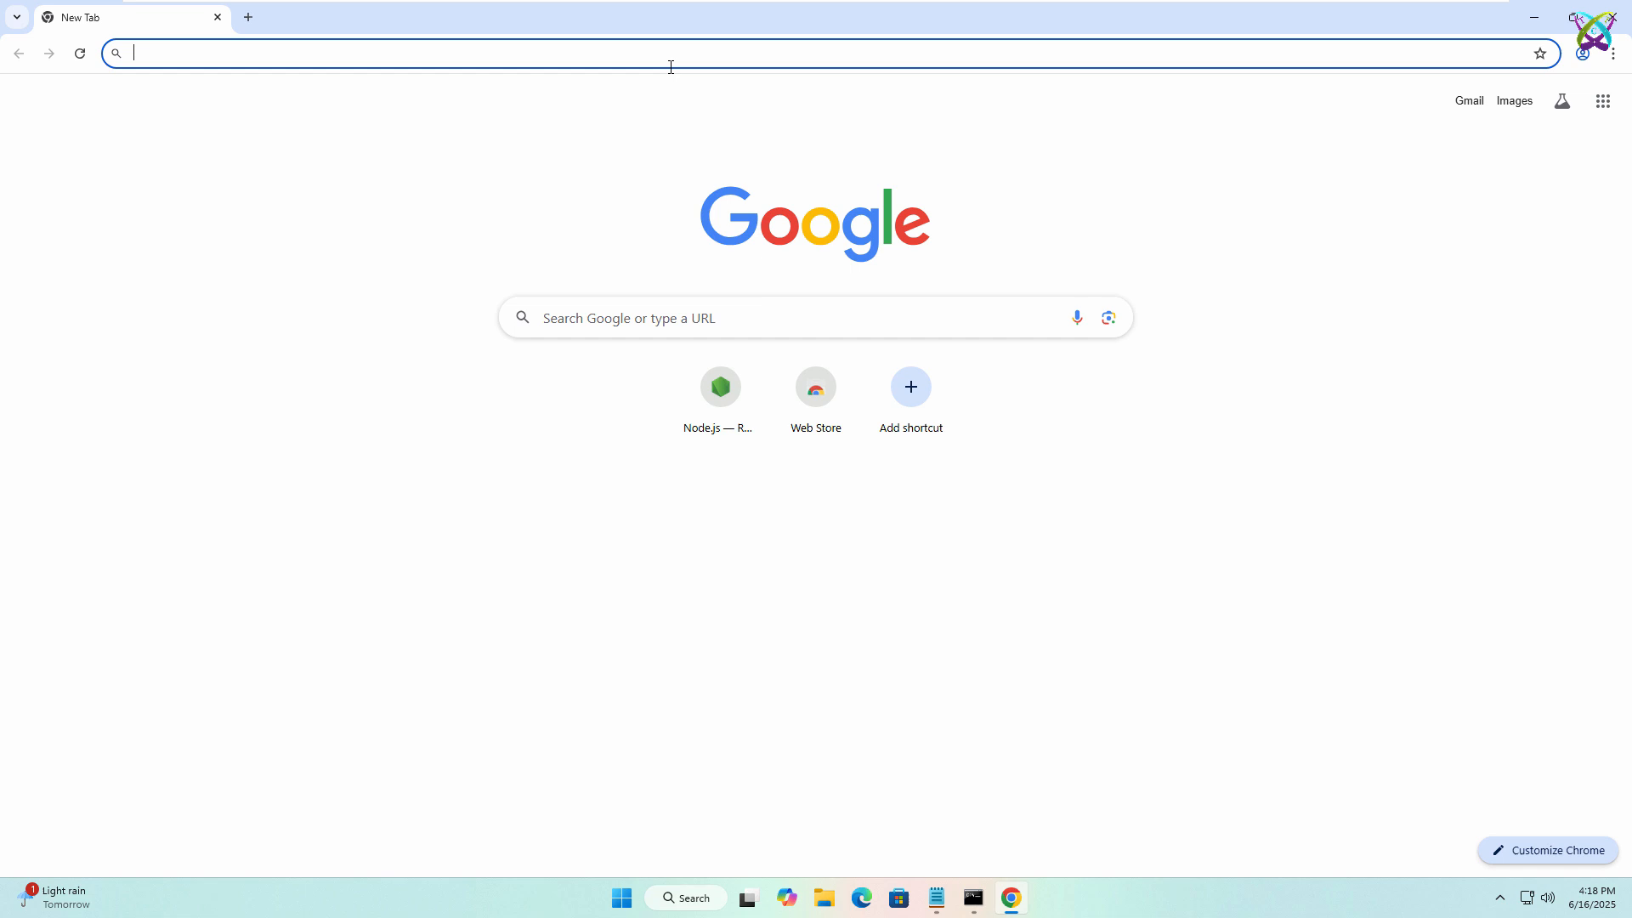
- Browse to localhost:5678 to reach the n8n owner setup page
{"action": "type", "text": "localhost:56"}
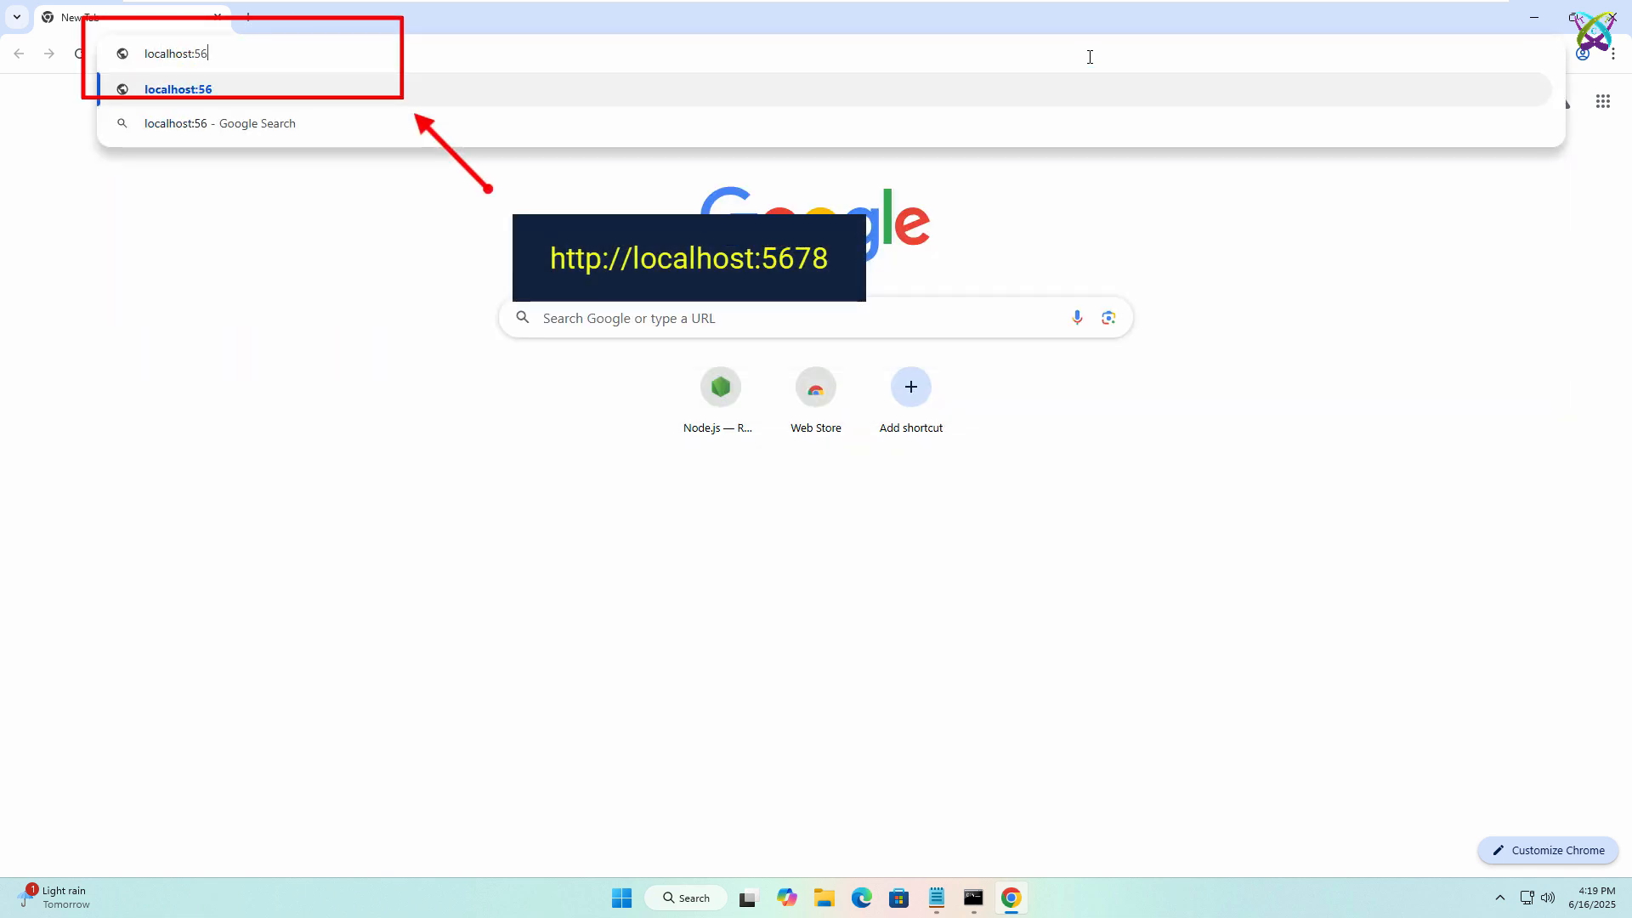
{"action": "type", "text": "78/setup"}
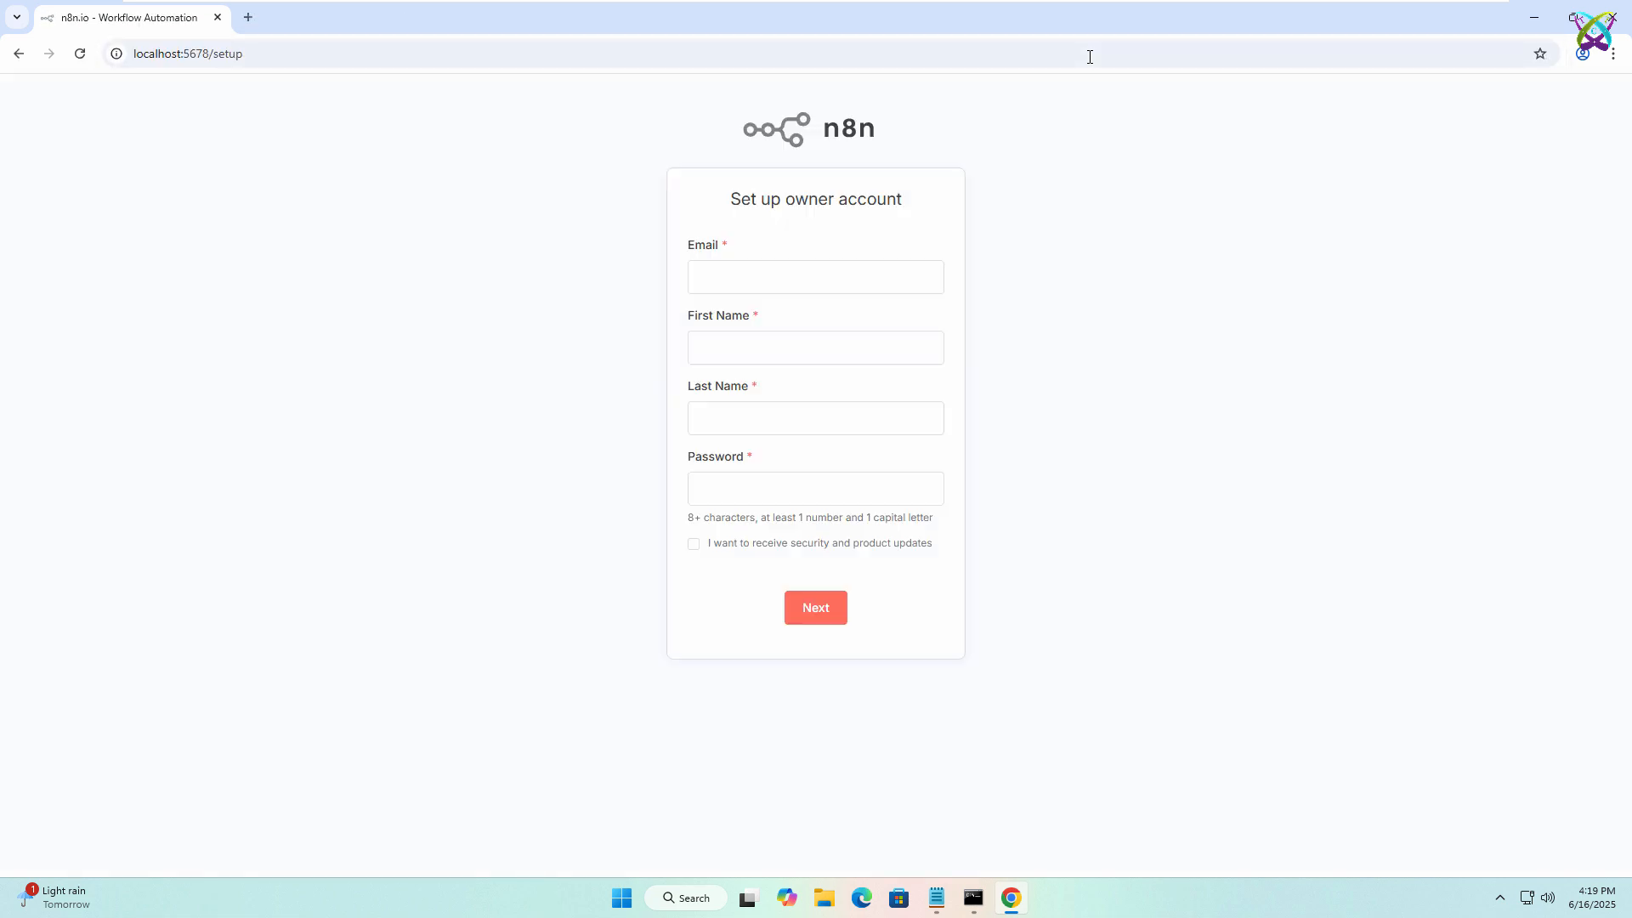
{"action": "left_click", "coordinate": [815, 277]}
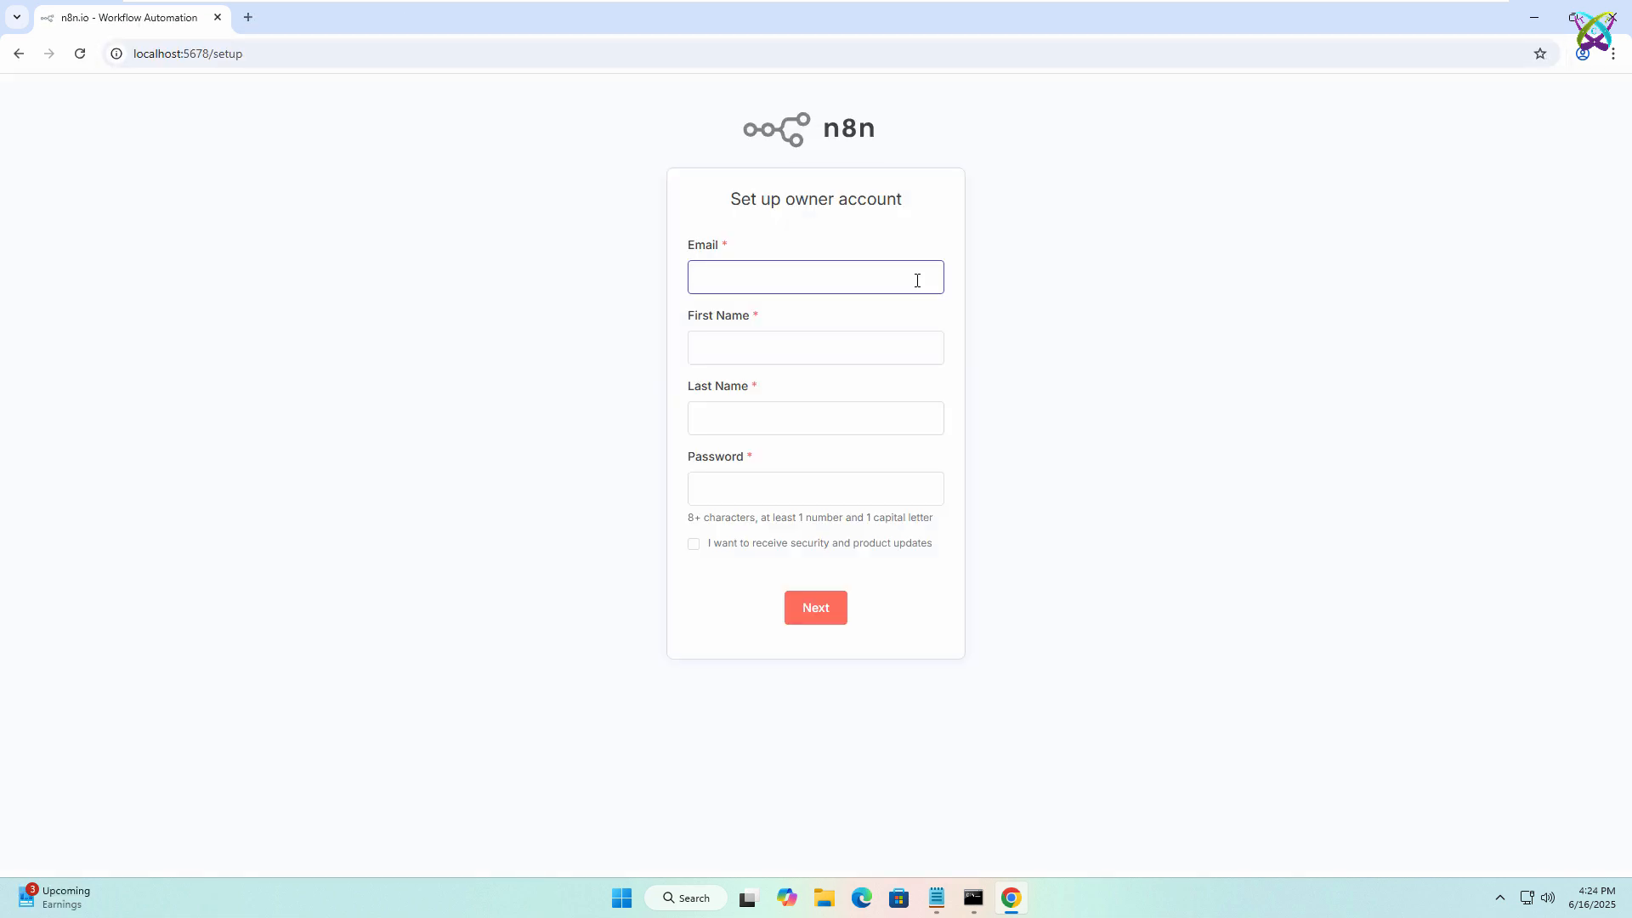
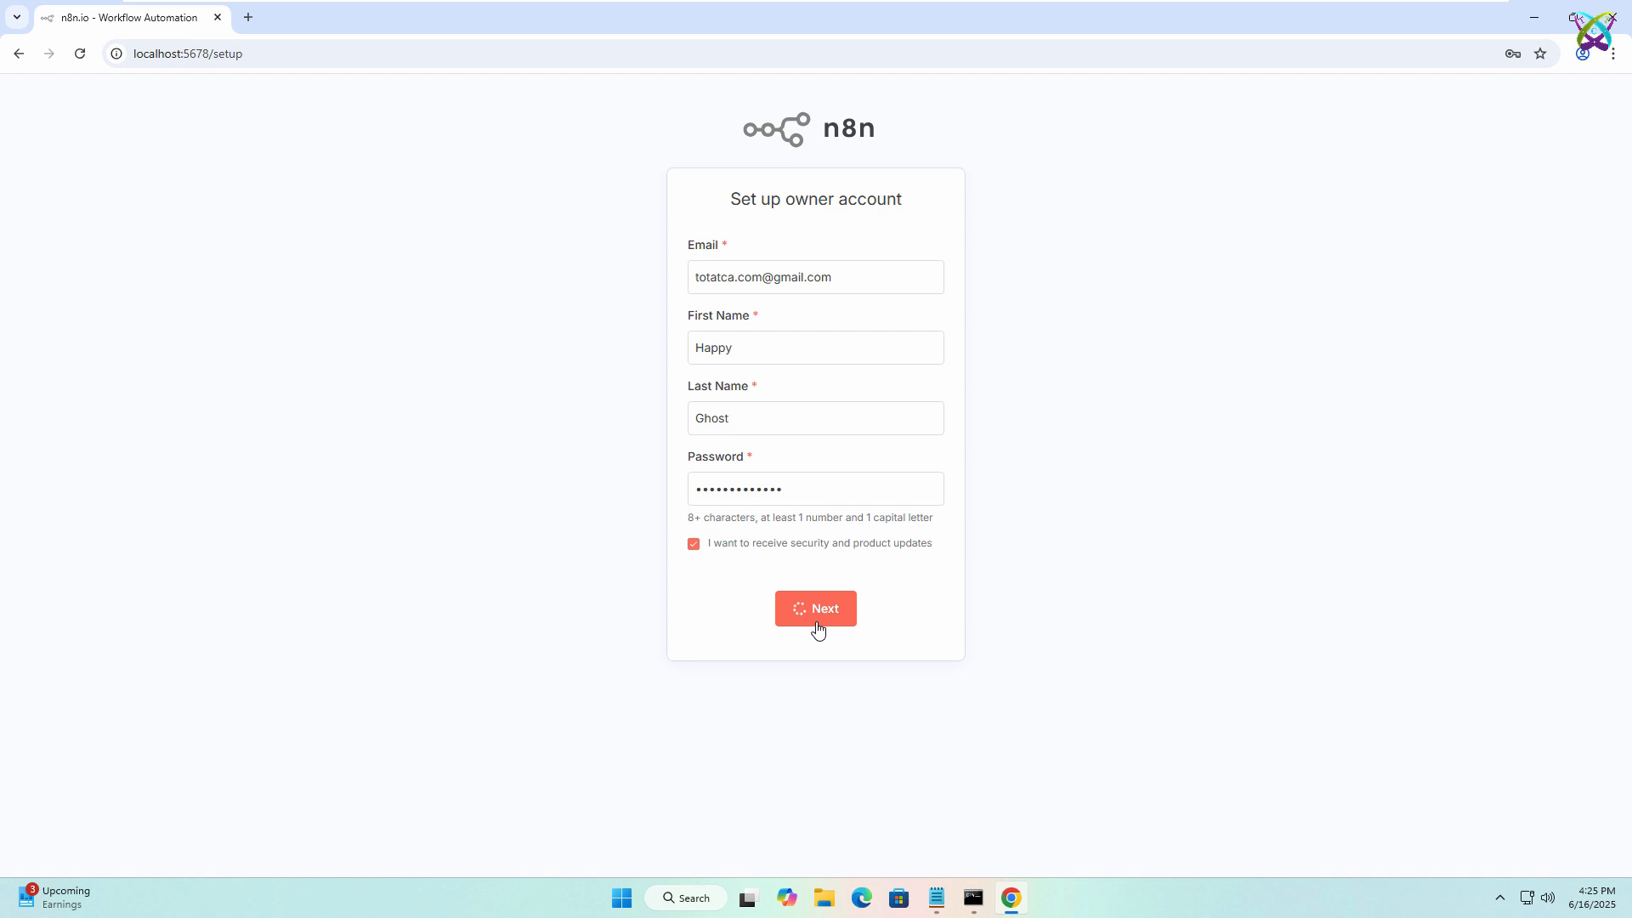
{"action": "left_click", "coordinate": [815, 608]}
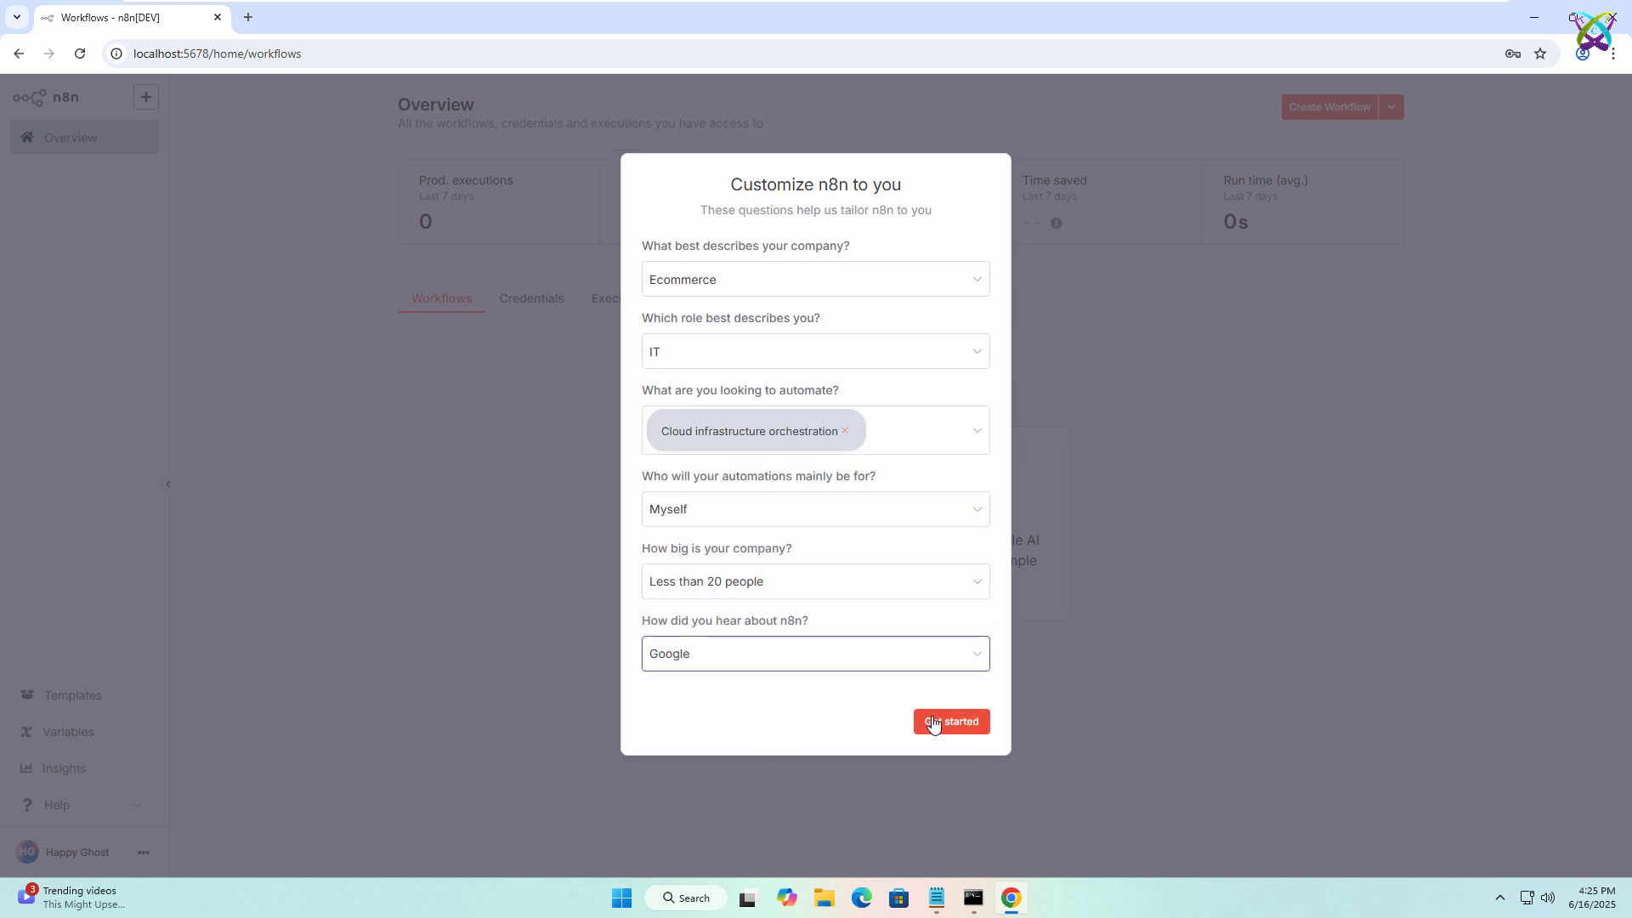
- Submit the survey, request a free license key, and open a new browser tab
{"action": "left_click", "coordinate": [949, 722]}
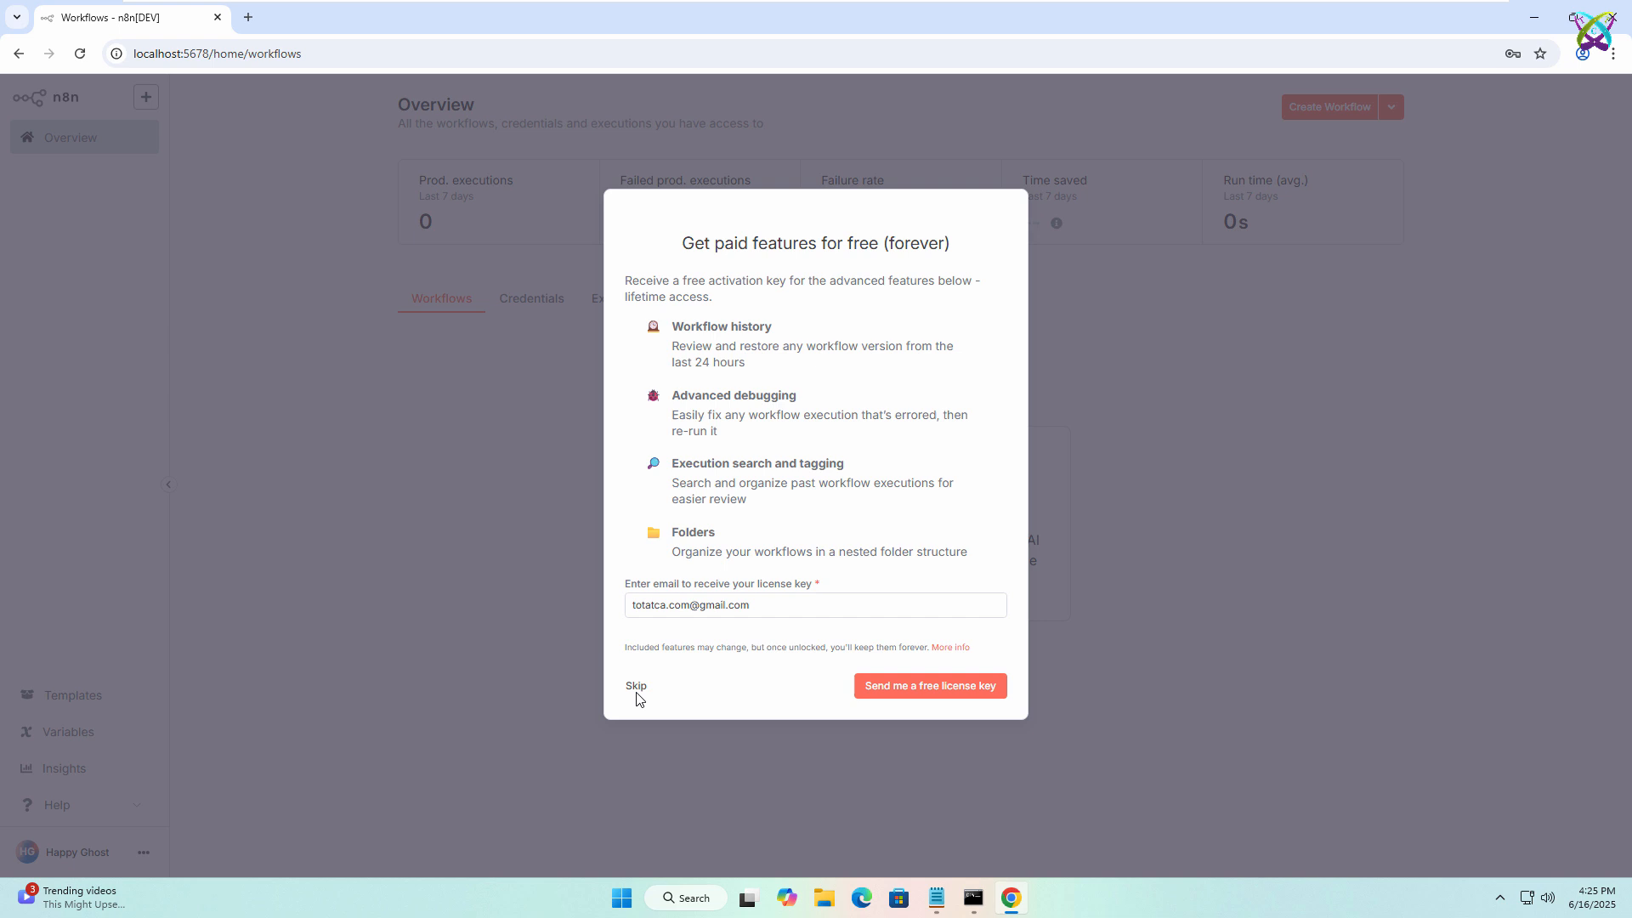
{"action": "left_click", "coordinate": [927, 686]}
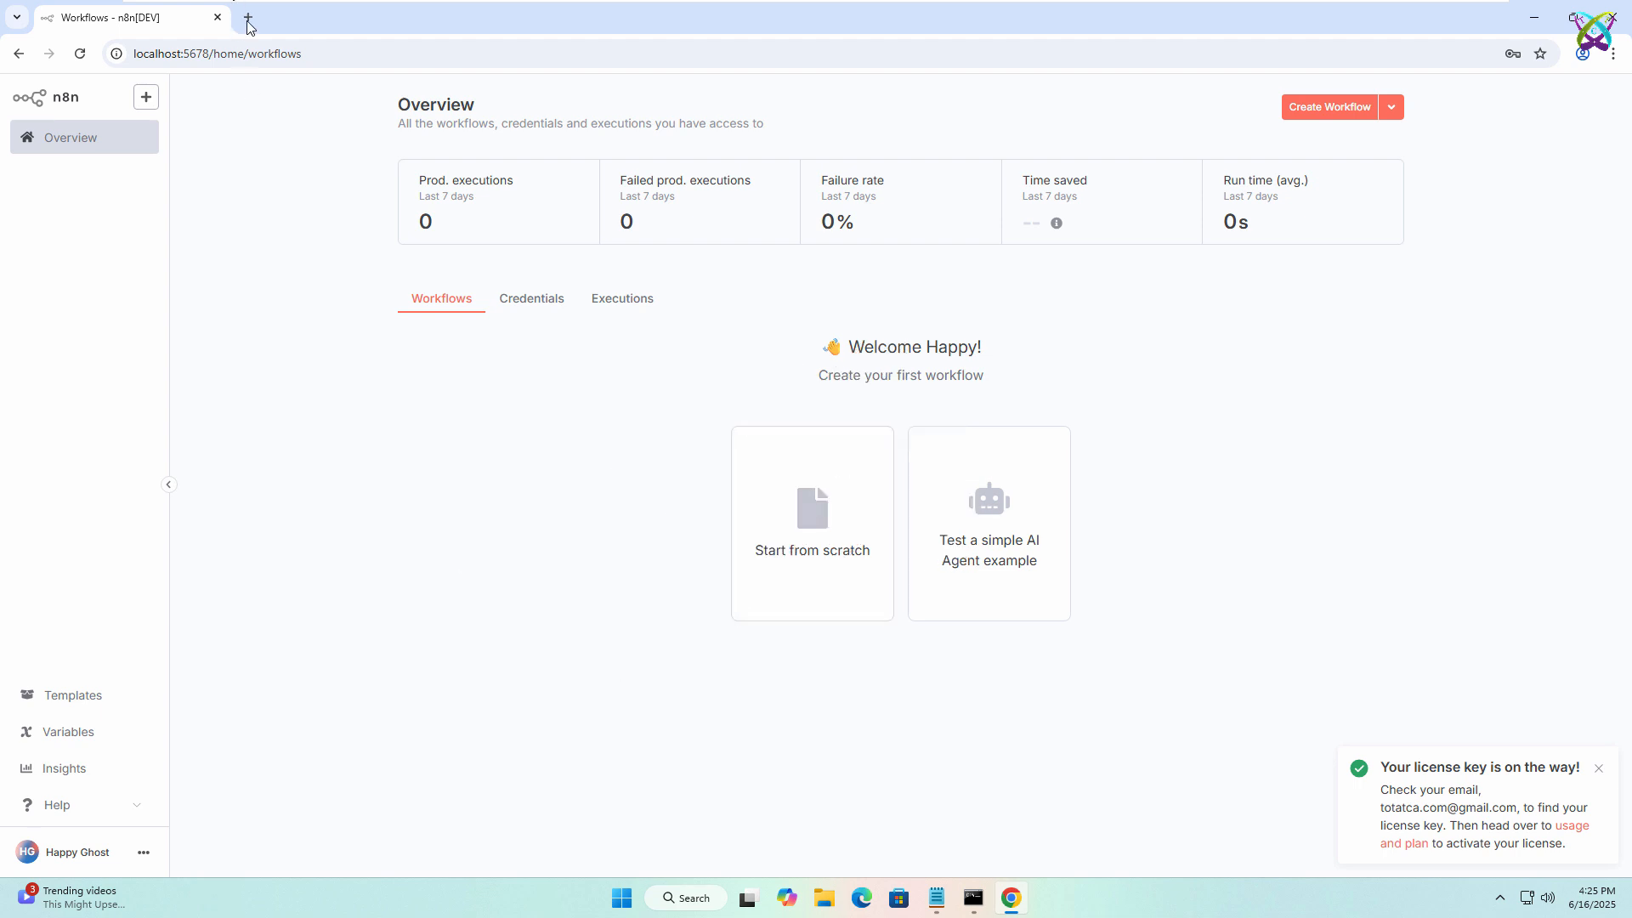
{"action": "left_click", "coordinate": [247, 17]}
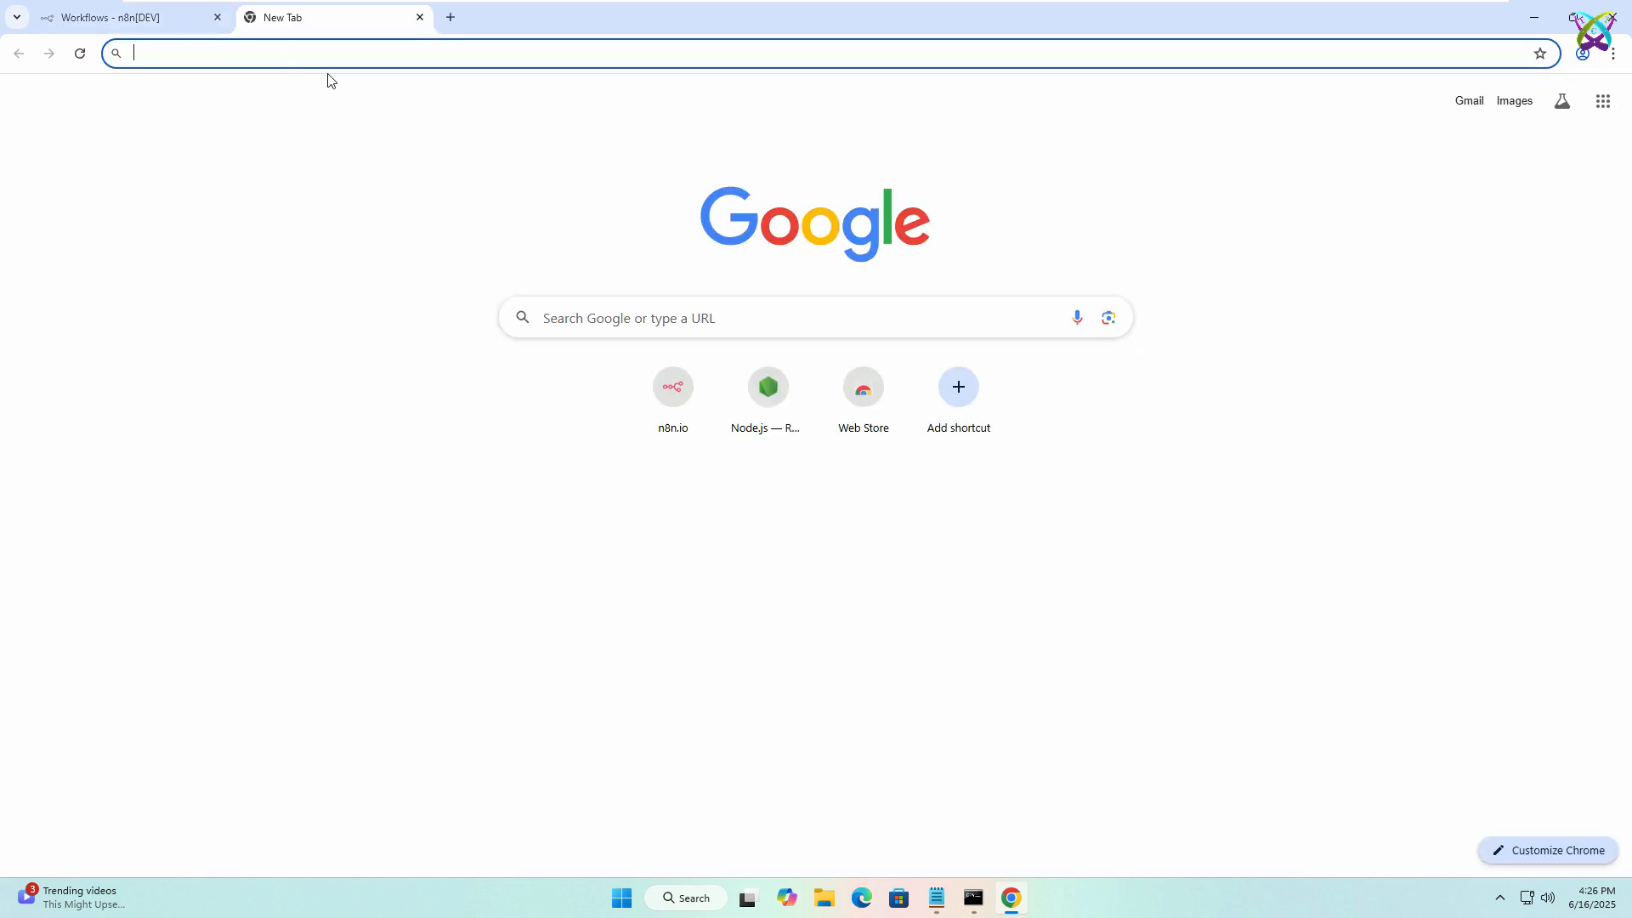
- Load n8n at LAN address 10.16.3.180:5678 and stop the server with Ctrl+C
{"action": "type", "text": "10.16.3.180:5678/signin?redirect=%252F"}
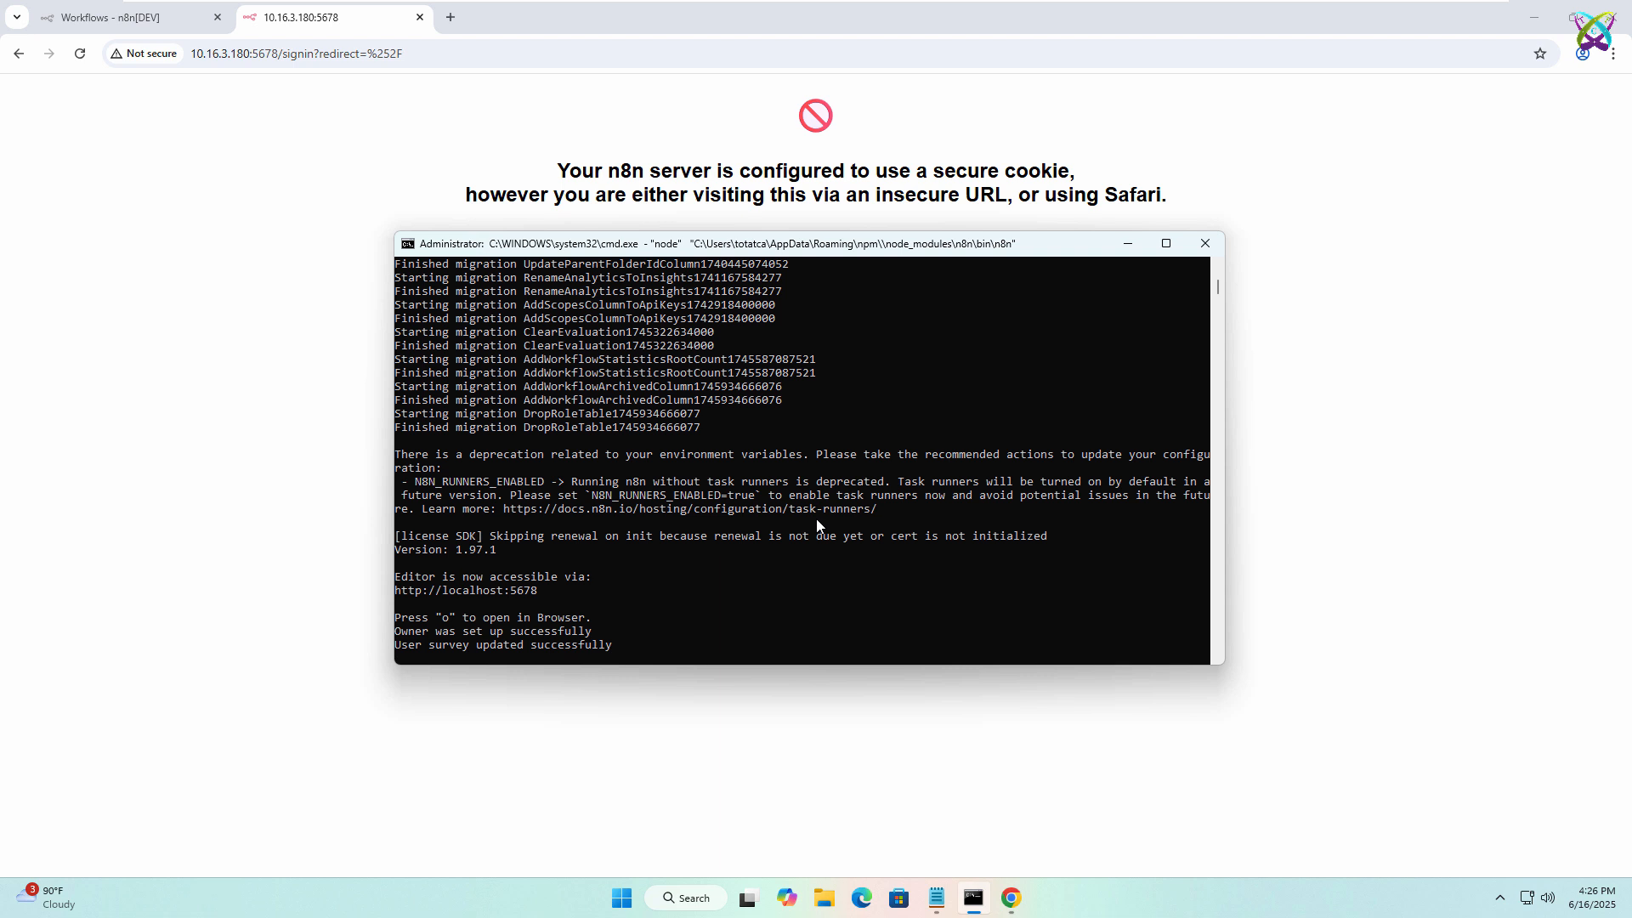
{"action": "key", "text": "ctrl+c"}
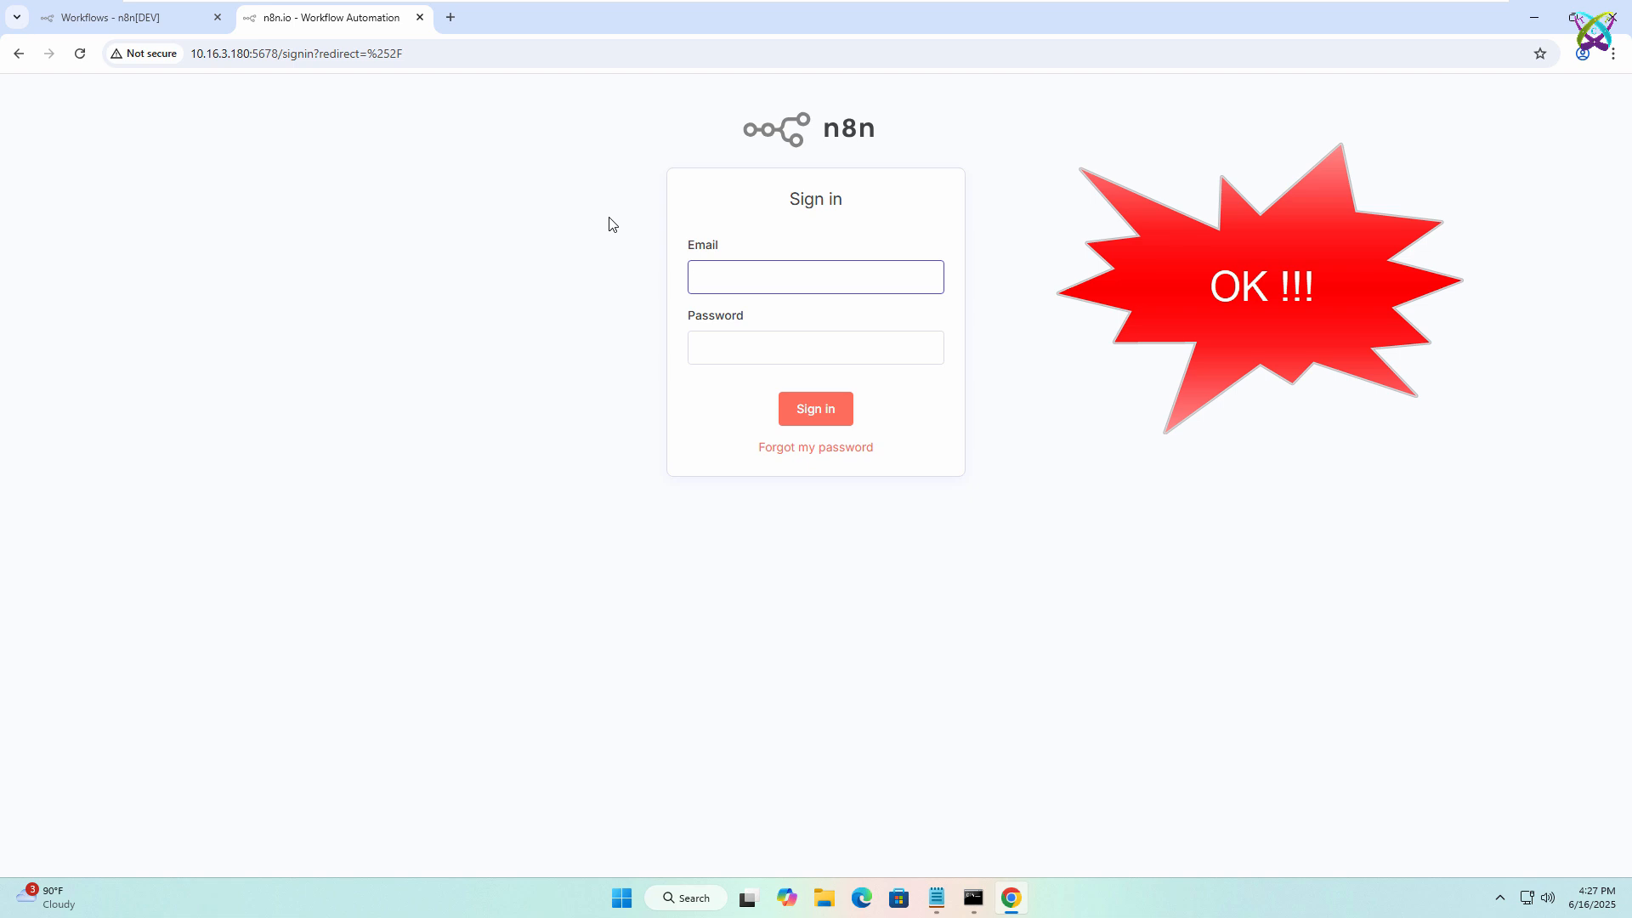
- Reload n8n at 10.16.3.180:5678 to show the Sign in page
{"action": "left_click", "coordinate": [815, 276]}
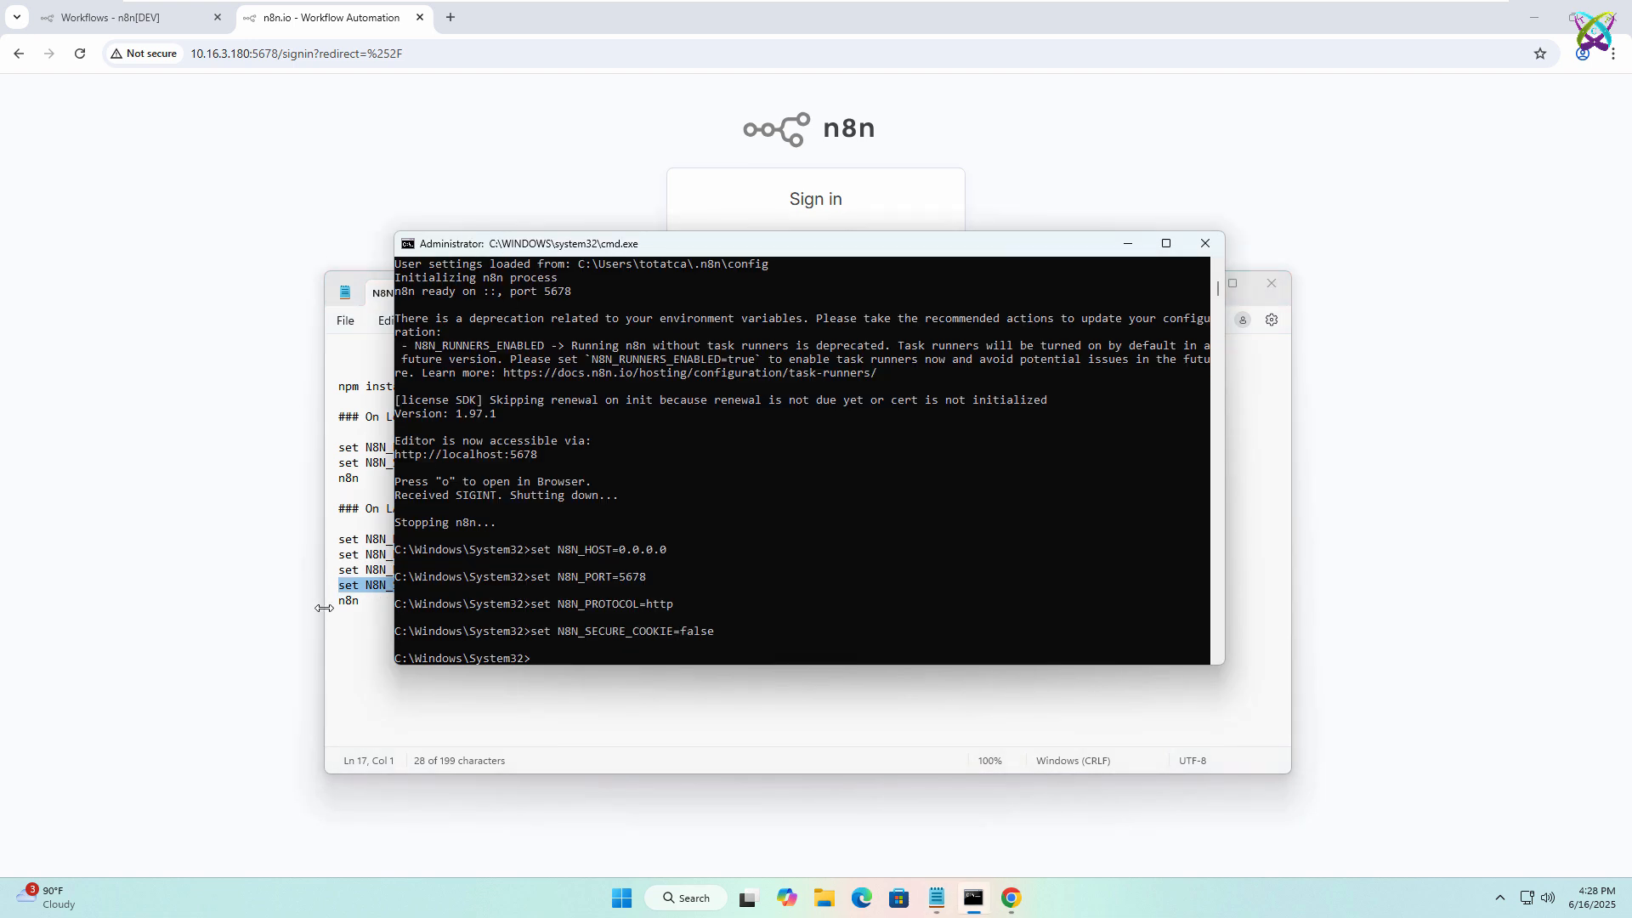
- Type the n8n start command after setting the four N8N environment variables
{"action": "type", "text": "n8n"}
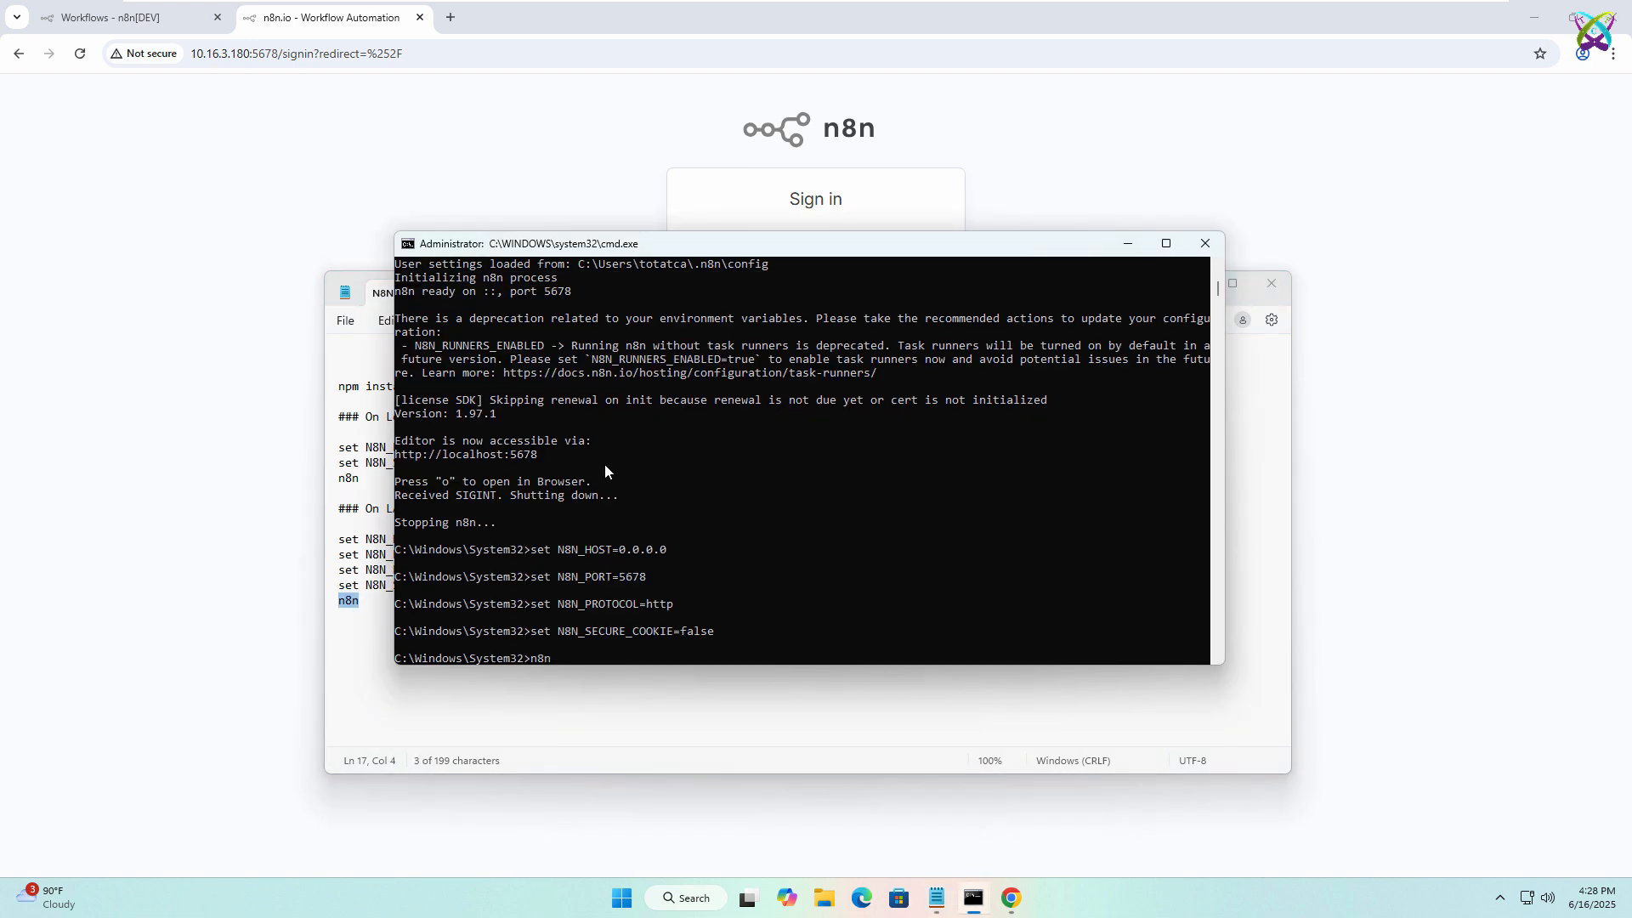